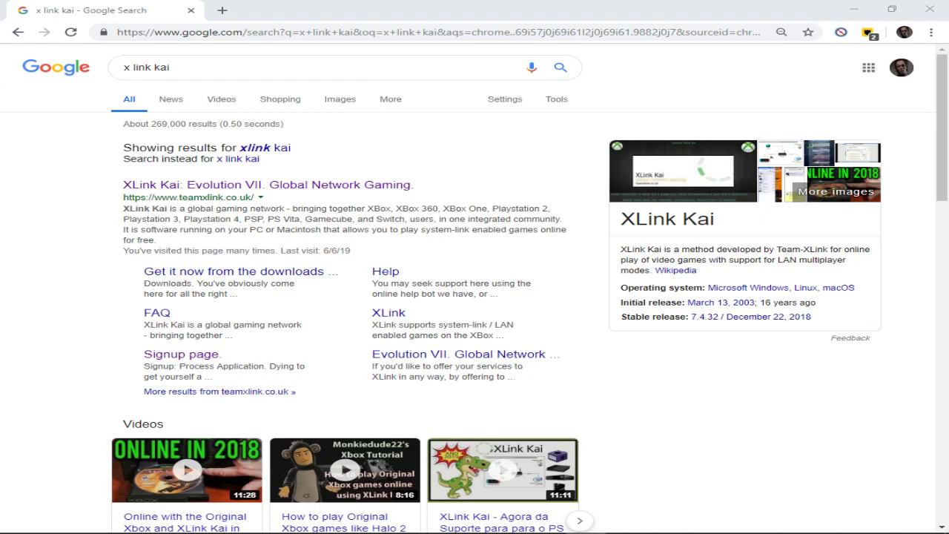
pyautogui.moveTo(198, 185)
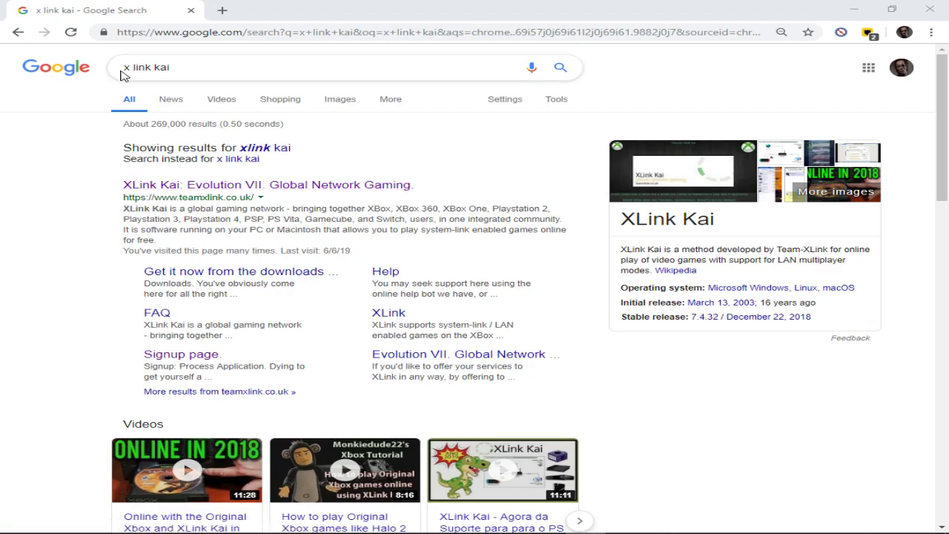
pyautogui.moveTo(190, 185)
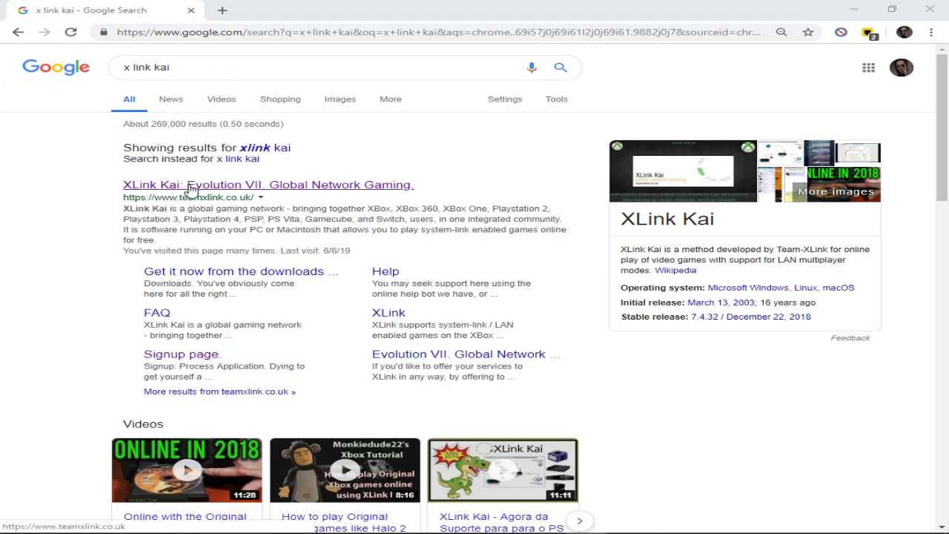
pyautogui.moveTo(226, 189)
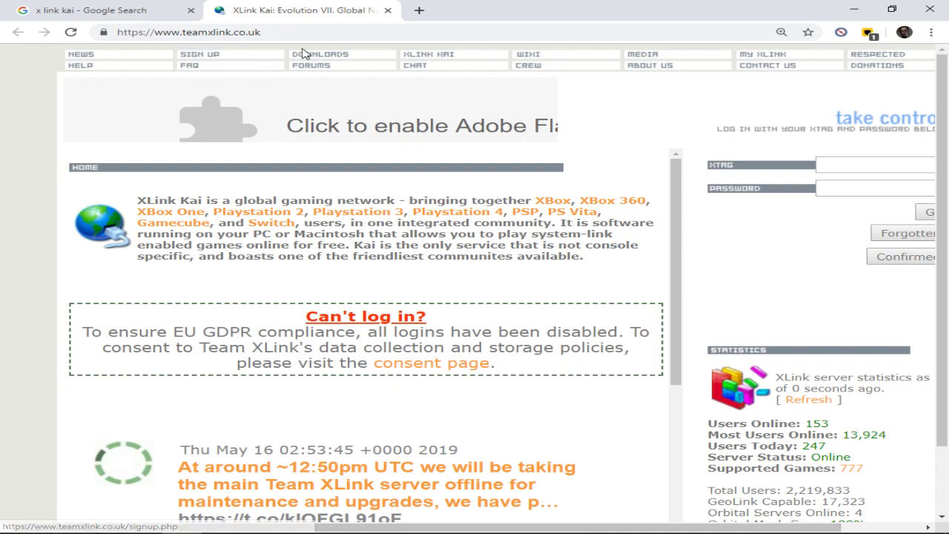
pyautogui.moveTo(688, 199)
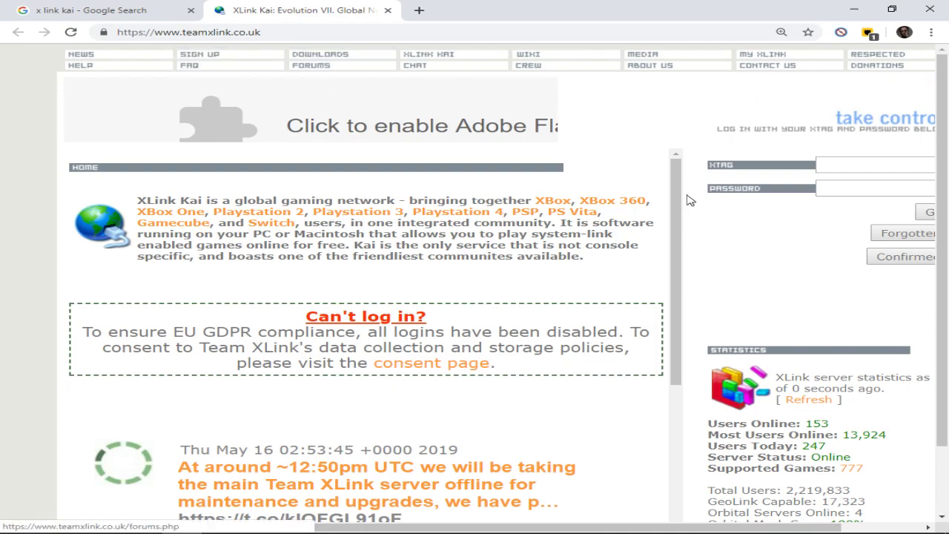
pyautogui.moveTo(320, 54)
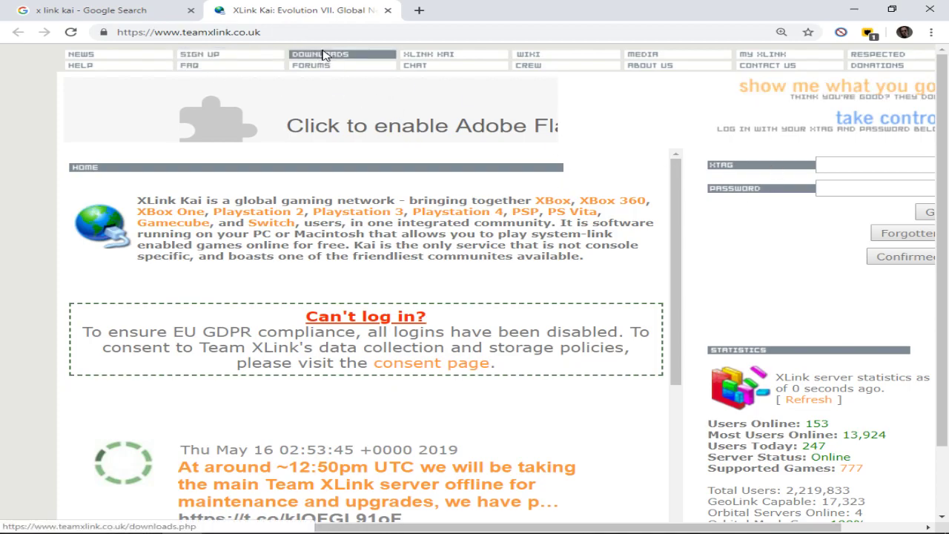
# Reach the XLink Kai Evolution 7.4 Downloads page, then close the Volume Mixer.
pyautogui.click(320, 54)
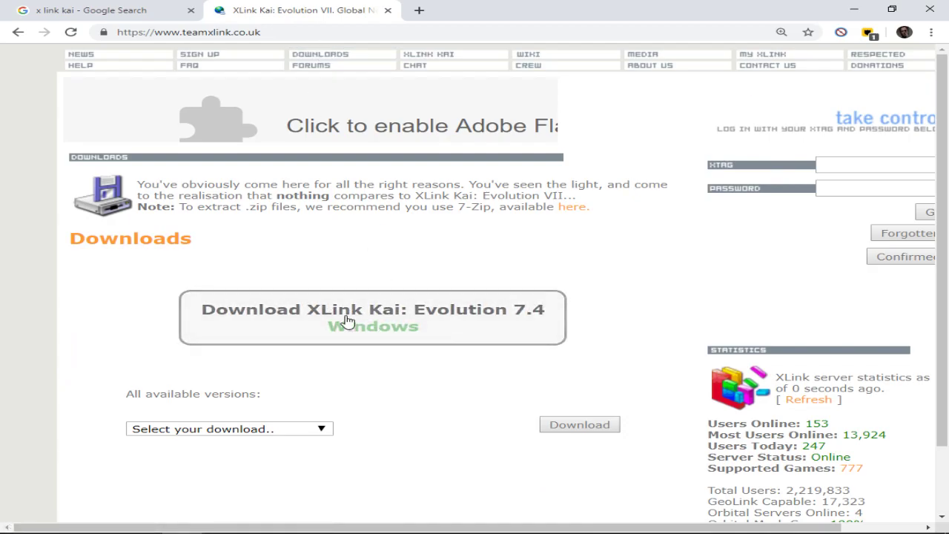
pyautogui.moveTo(452, 312)
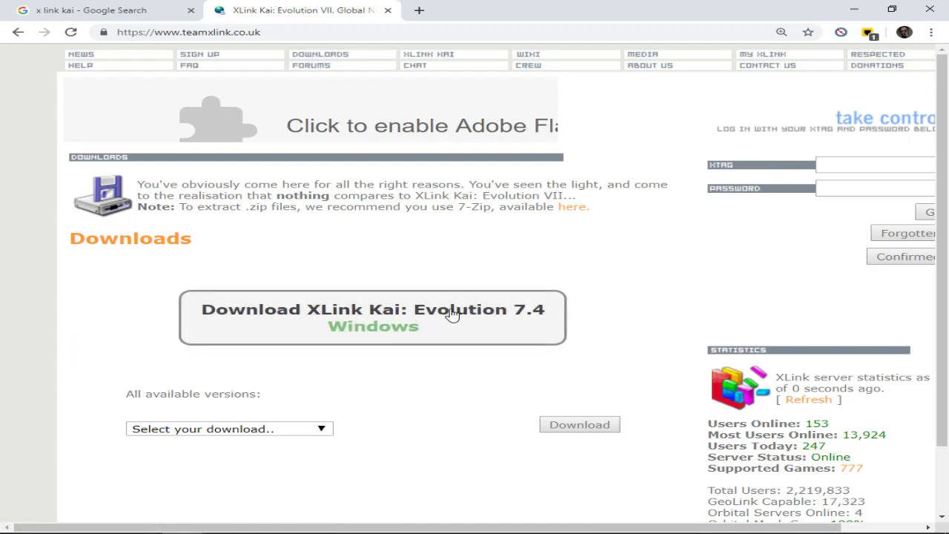
pyautogui.moveTo(588, 339)
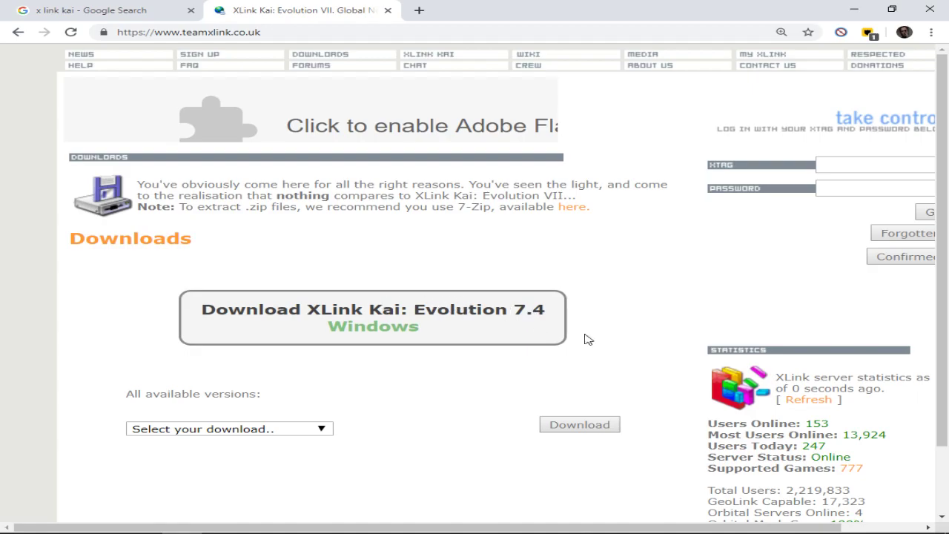
pyautogui.moveTo(271, 327)
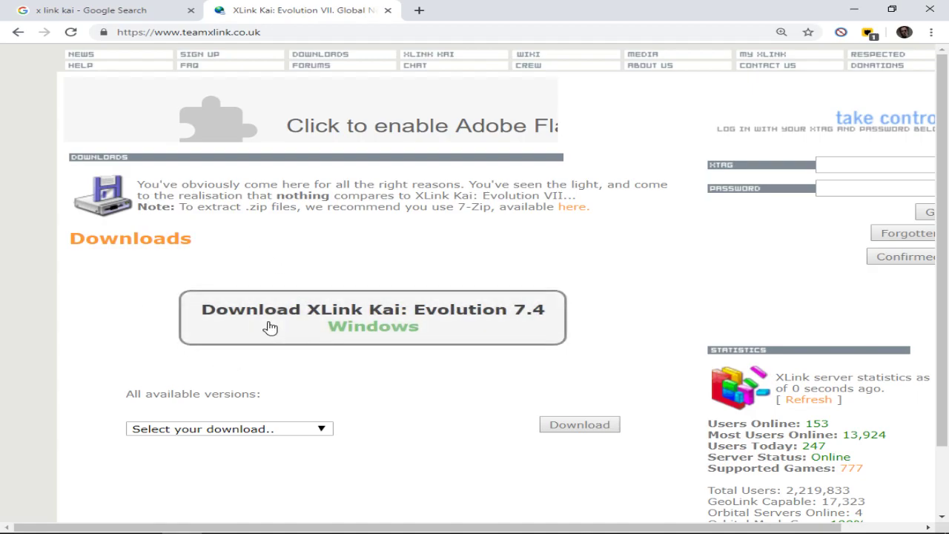
pyautogui.moveTo(760, 86)
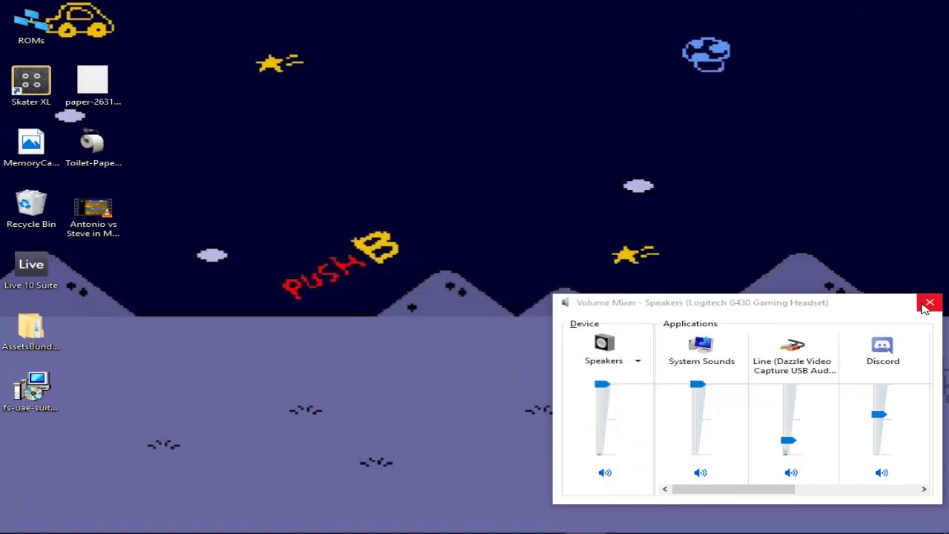
pyautogui.click(930, 303)
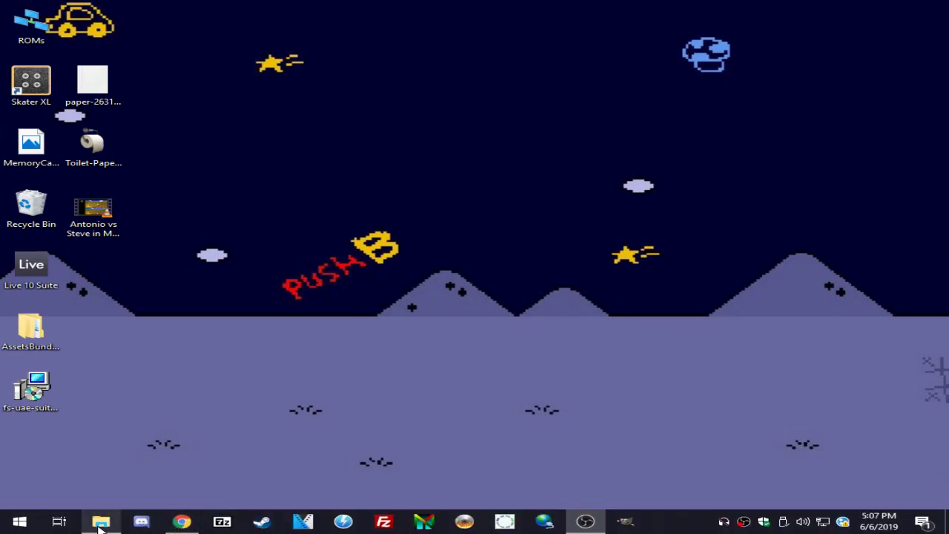
# Browse File Explorer to C:\Program Files (x86)\XLink Kai, showing kaiEngine and kaiUI.
pyautogui.click(100, 521)
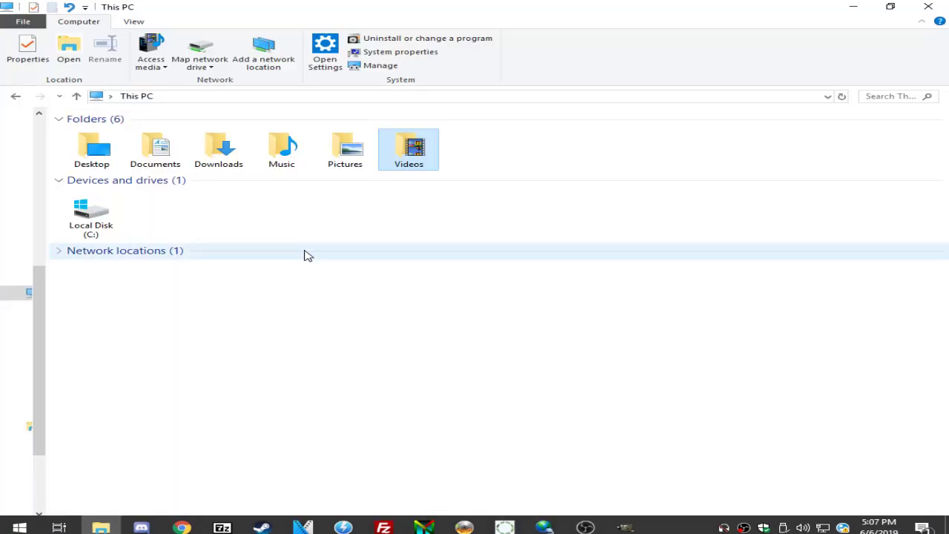
pyautogui.click(90, 215)
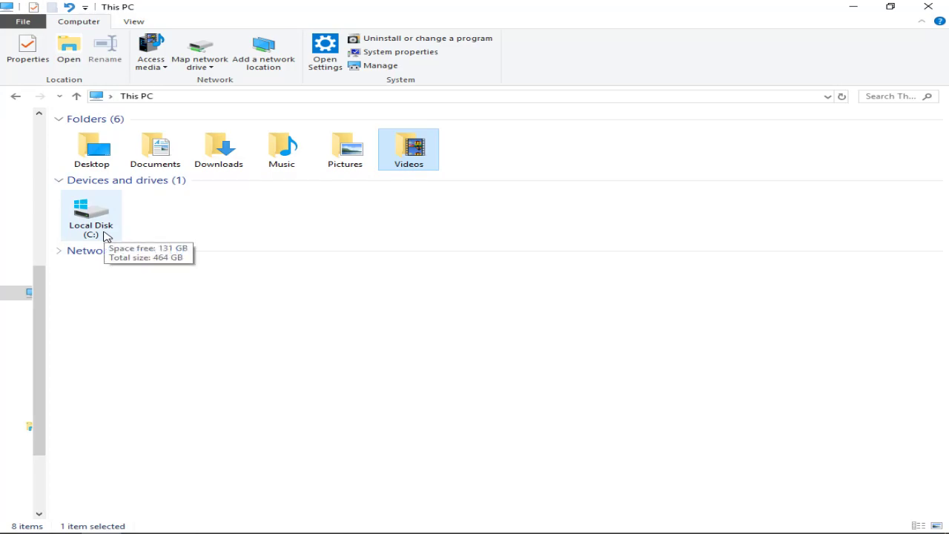
pyautogui.doubleClick(90, 206)
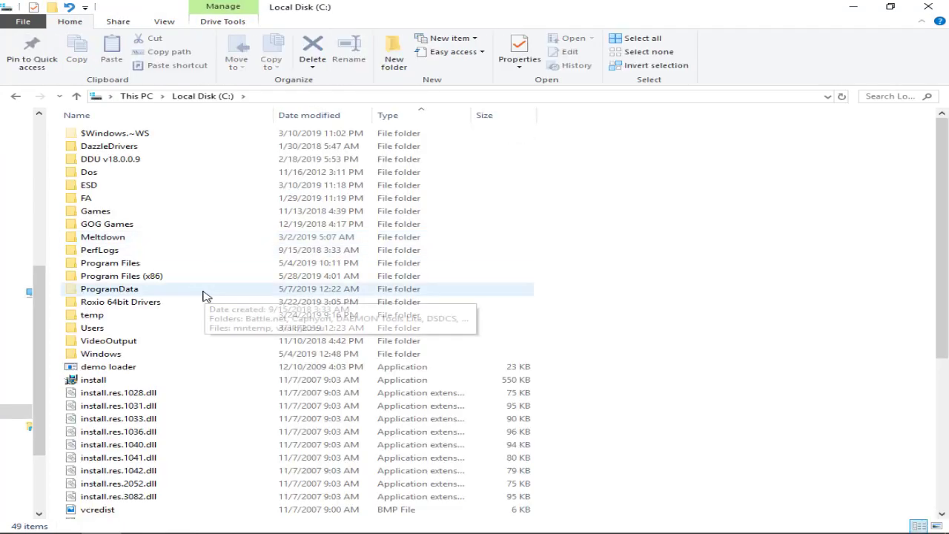
pyautogui.moveTo(184, 282)
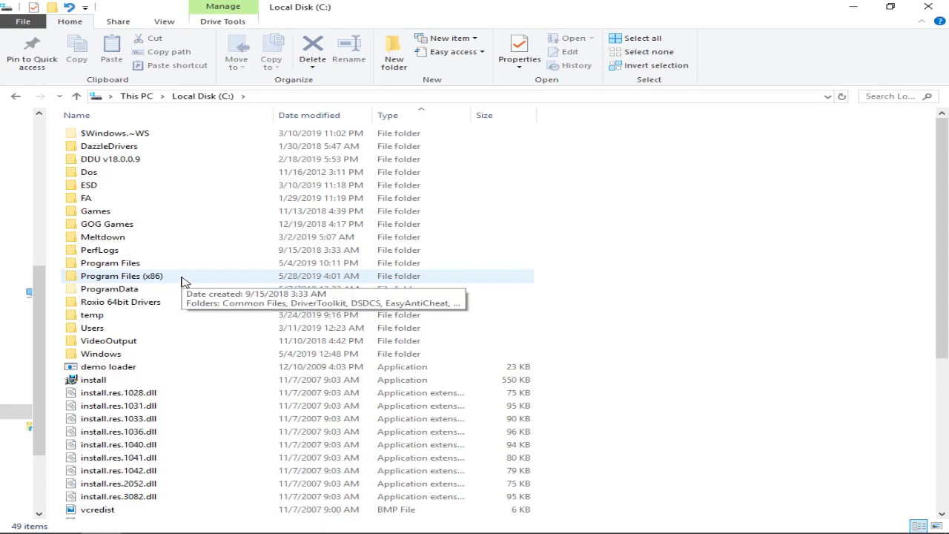
pyautogui.doubleClick(122, 275)
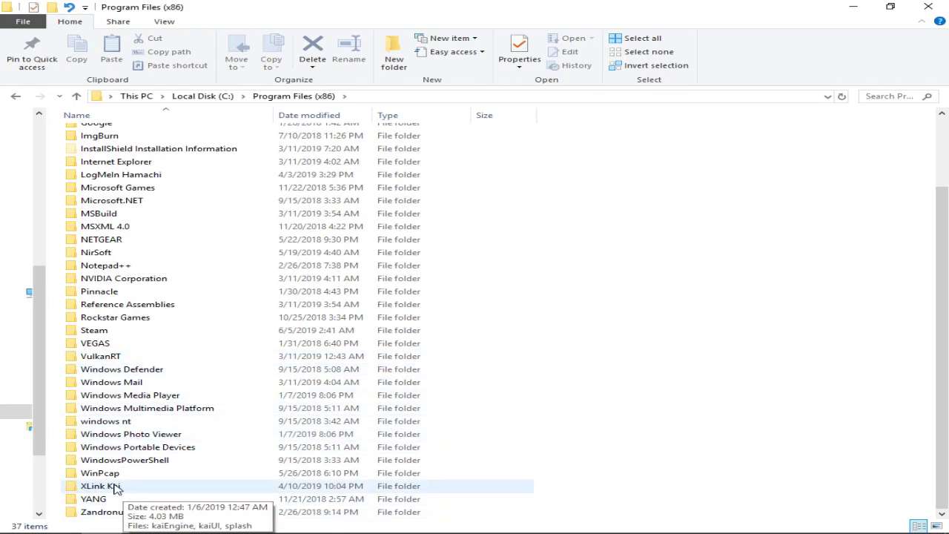
pyautogui.doubleClick(97, 486)
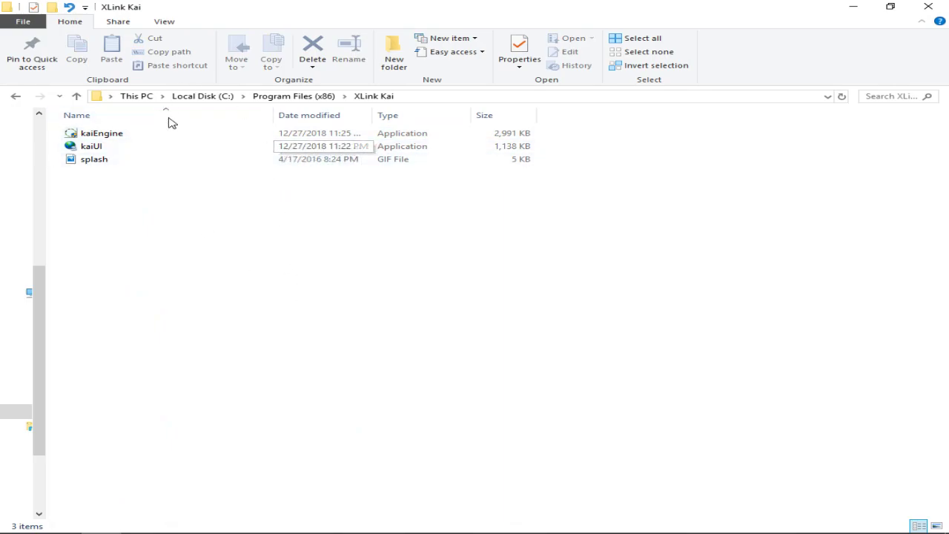
pyautogui.moveTo(94, 159)
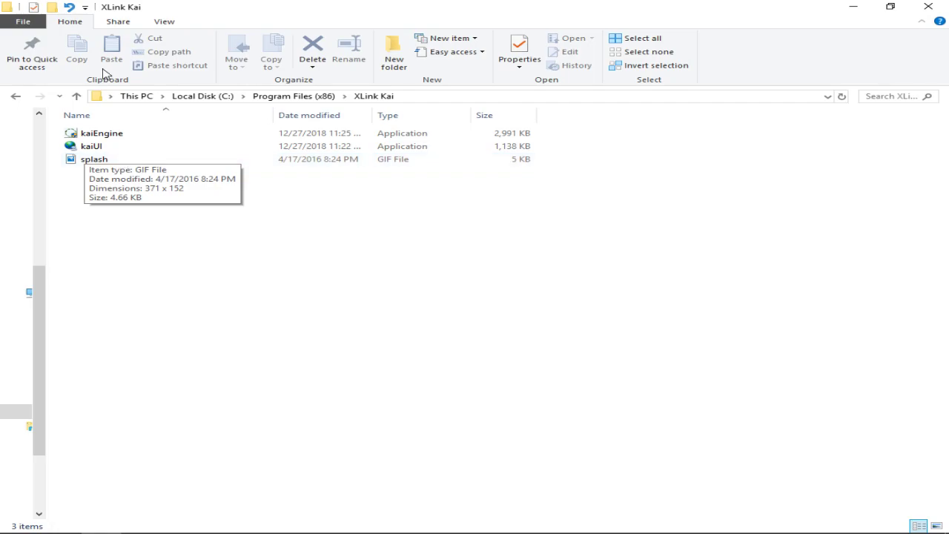
pyautogui.moveTo(208, 103)
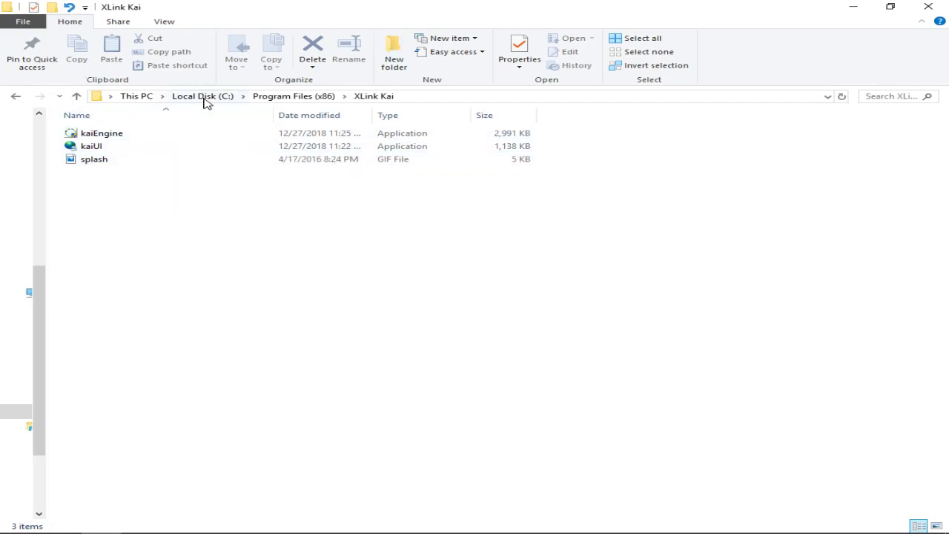
# Return File Explorer to This PC, listing user folders and Local Disk (C:).
pyautogui.click(137, 95)
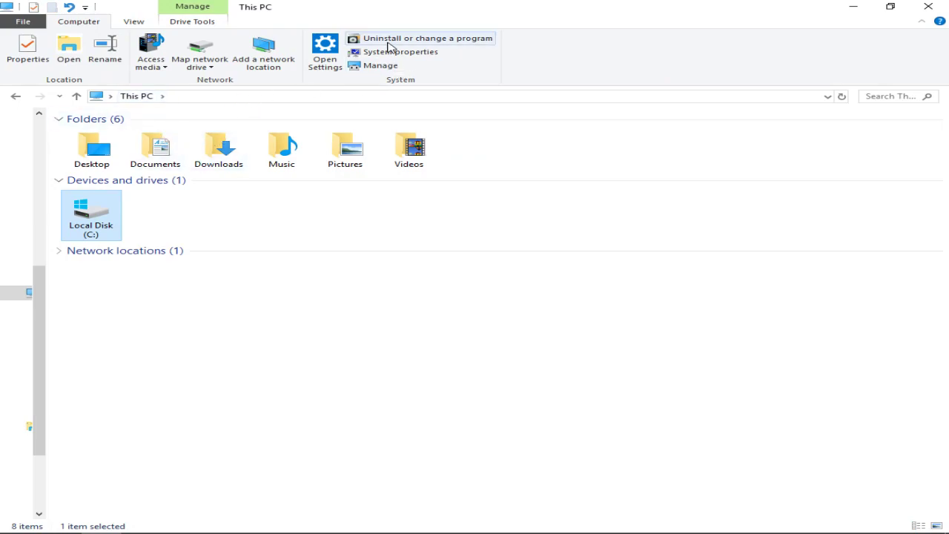
pyautogui.click(324, 51)
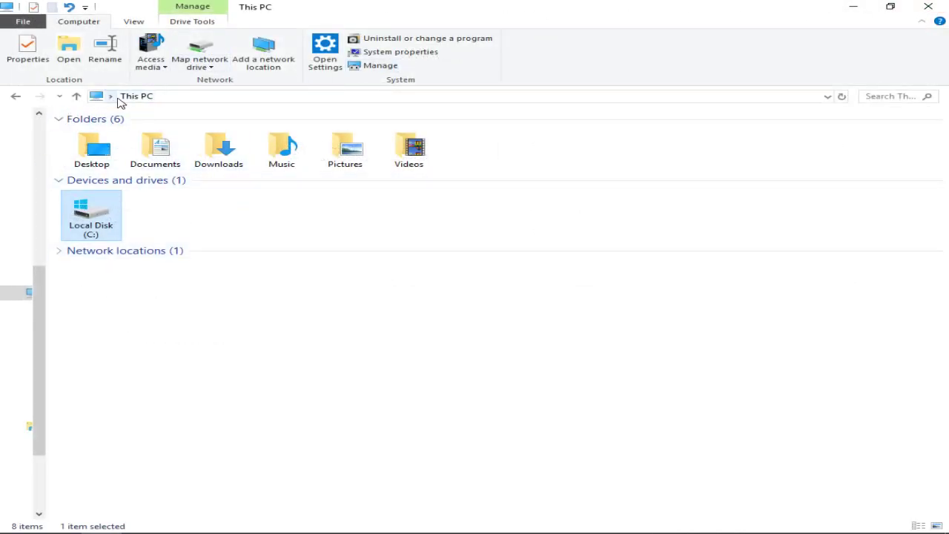
pyautogui.moveTo(136, 200)
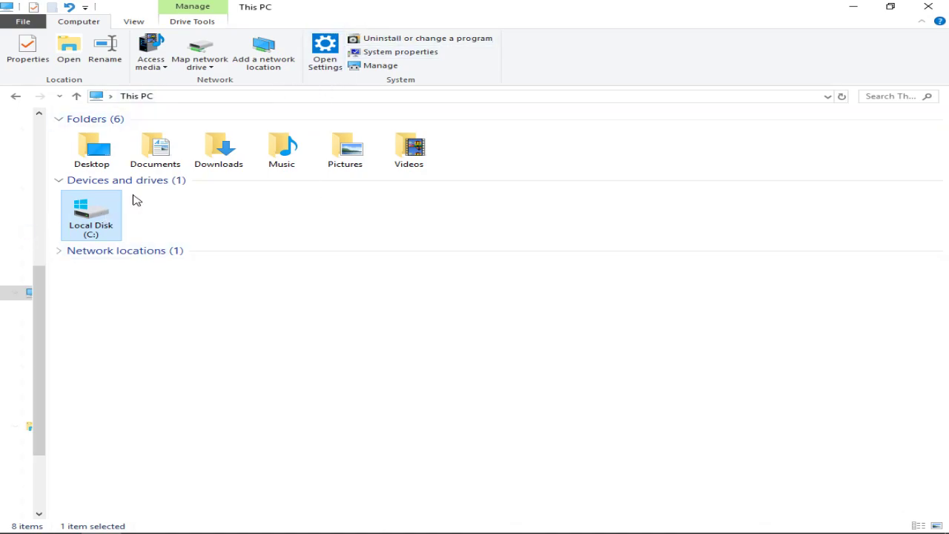
pyautogui.moveTo(324, 52)
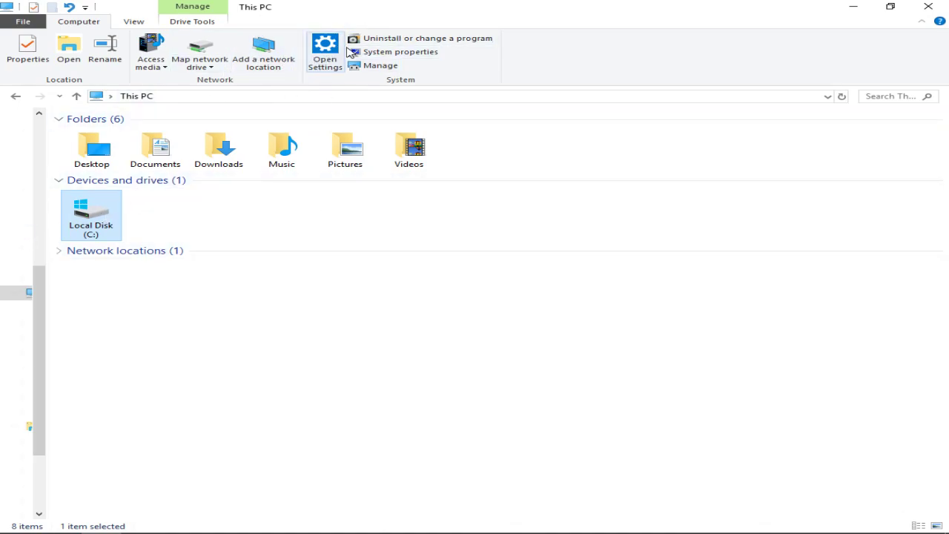
# Open Windows Settings and go to the Network & Internet status page.
pyautogui.click(325, 52)
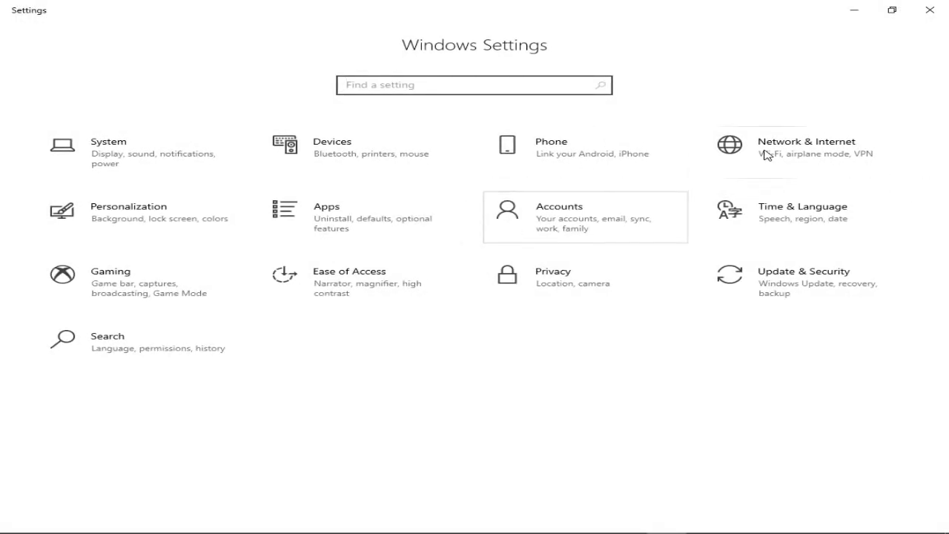
pyautogui.click(806, 141)
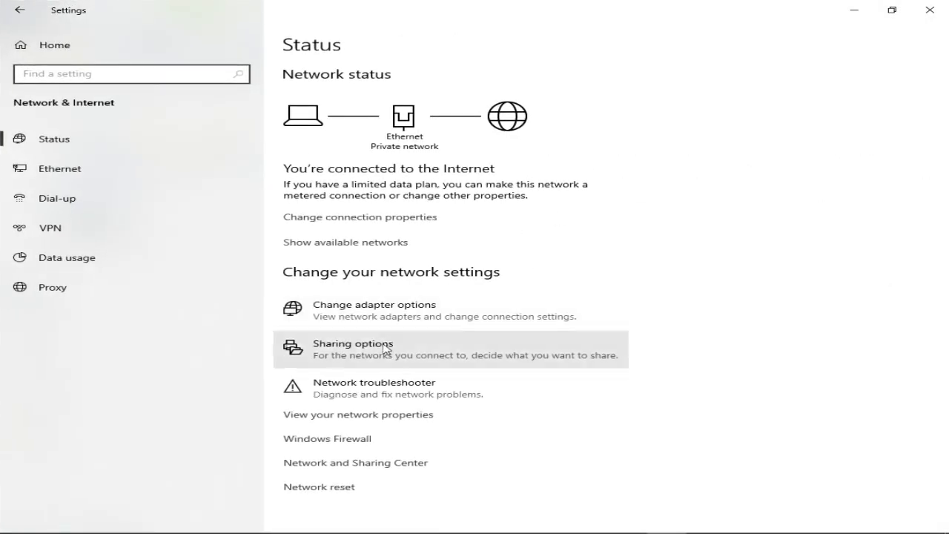
pyautogui.moveTo(456, 310)
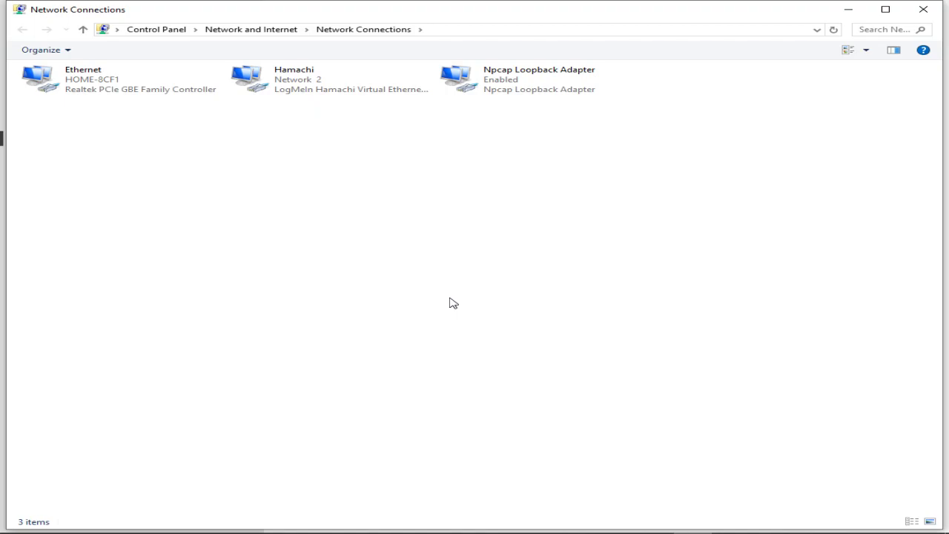
pyautogui.click(330, 79)
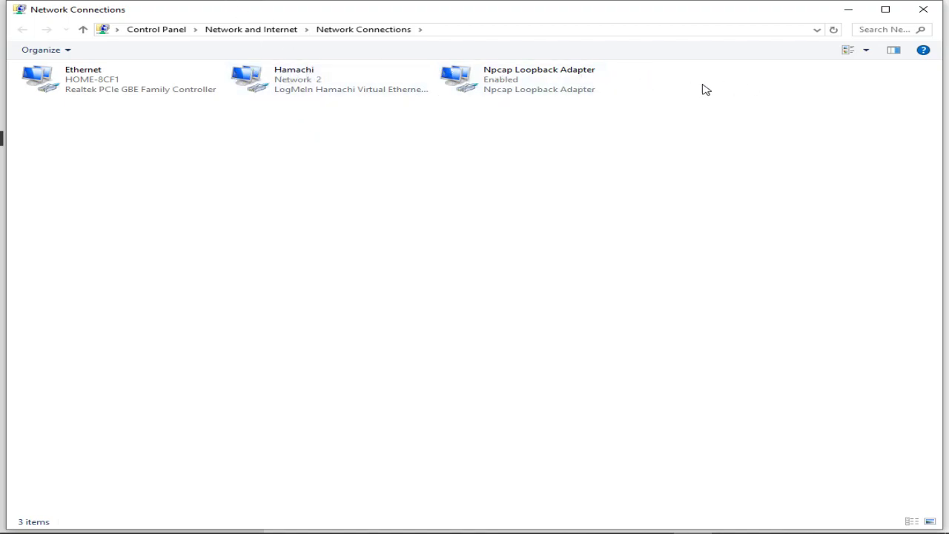
pyautogui.click(539, 79)
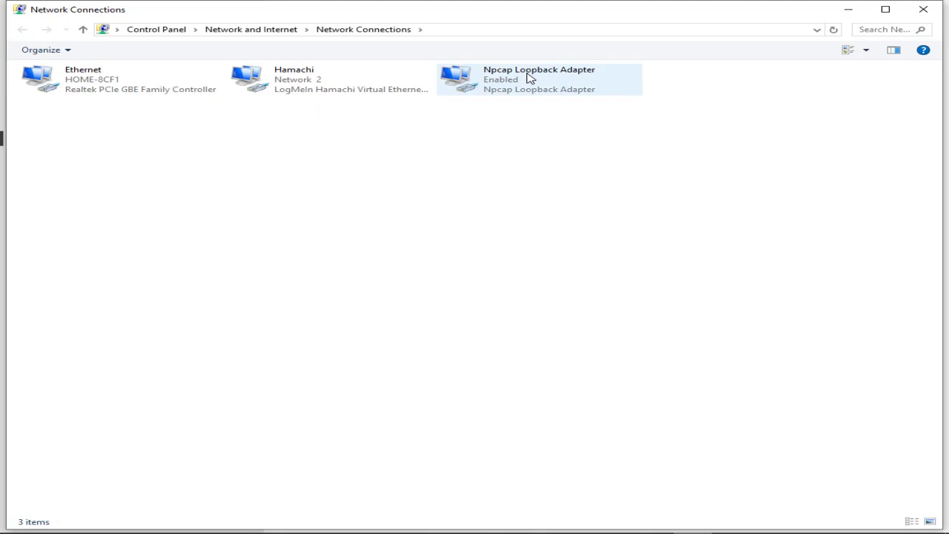
pyautogui.moveTo(596, 86)
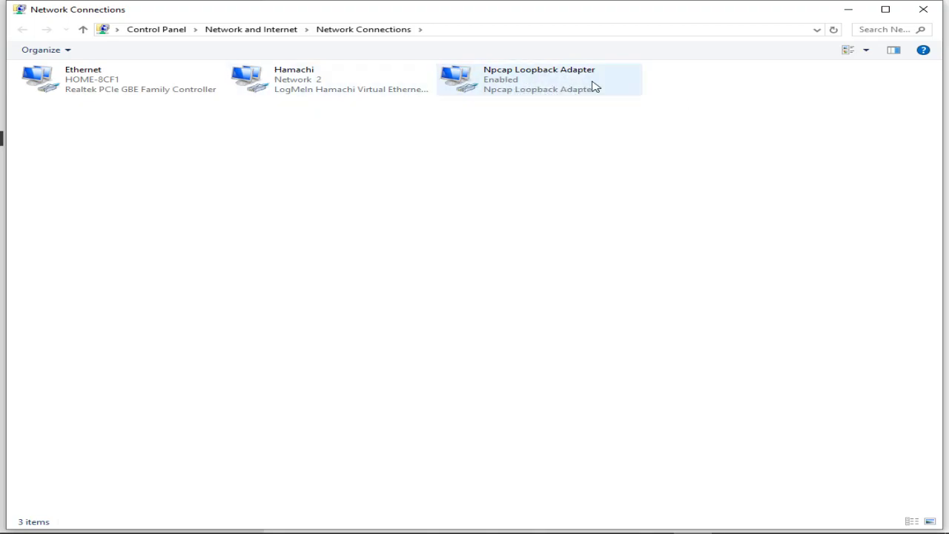
pyautogui.moveTo(183, 104)
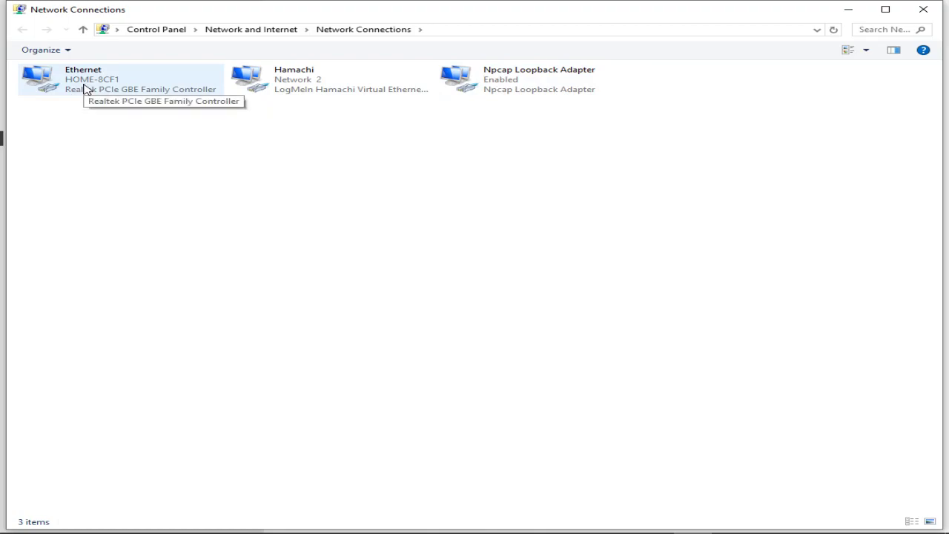
pyautogui.moveTo(432, 169)
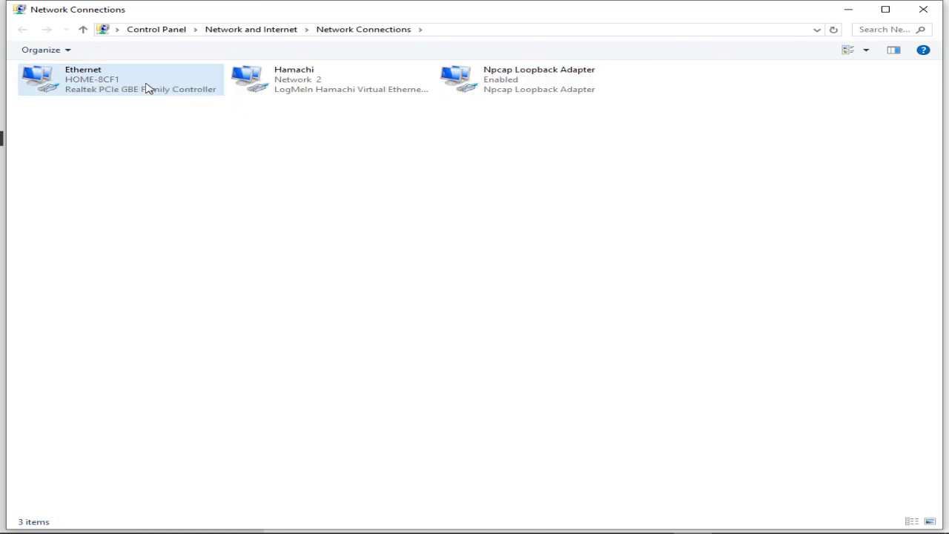
pyautogui.click(539, 79)
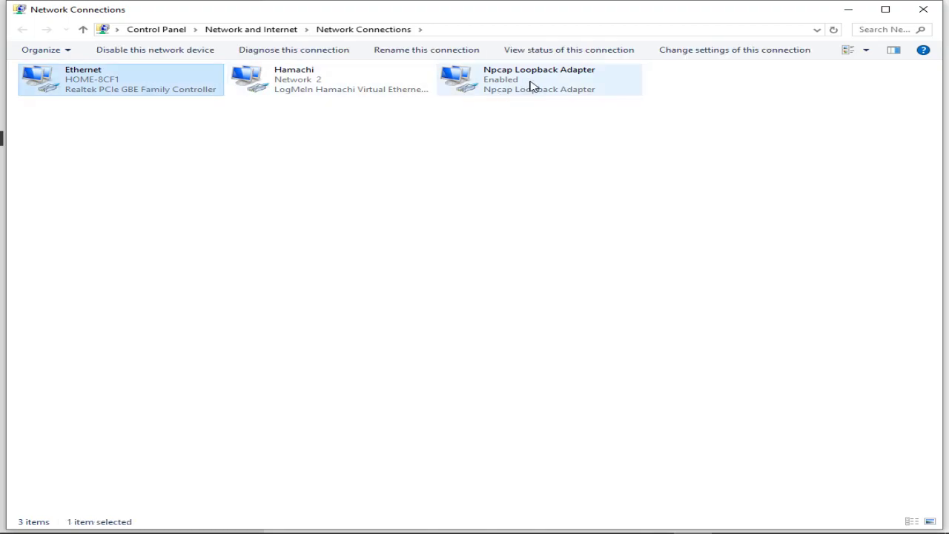
pyautogui.click(119, 79)
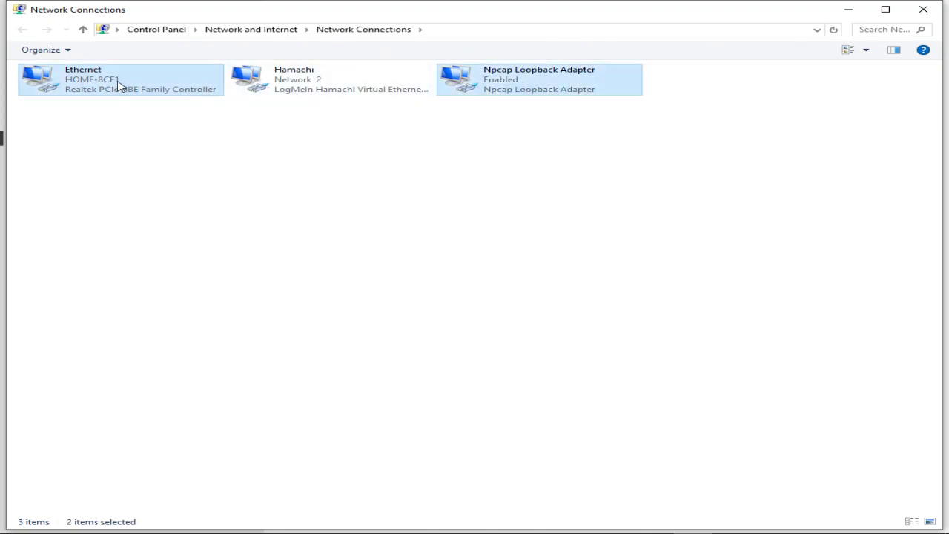
pyautogui.rightClick(118, 79)
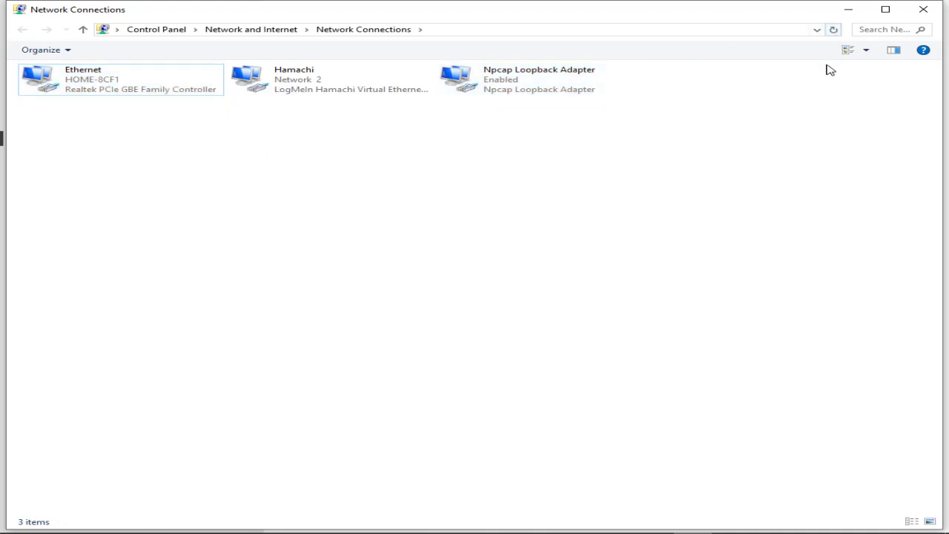
pyautogui.moveTo(923, 10)
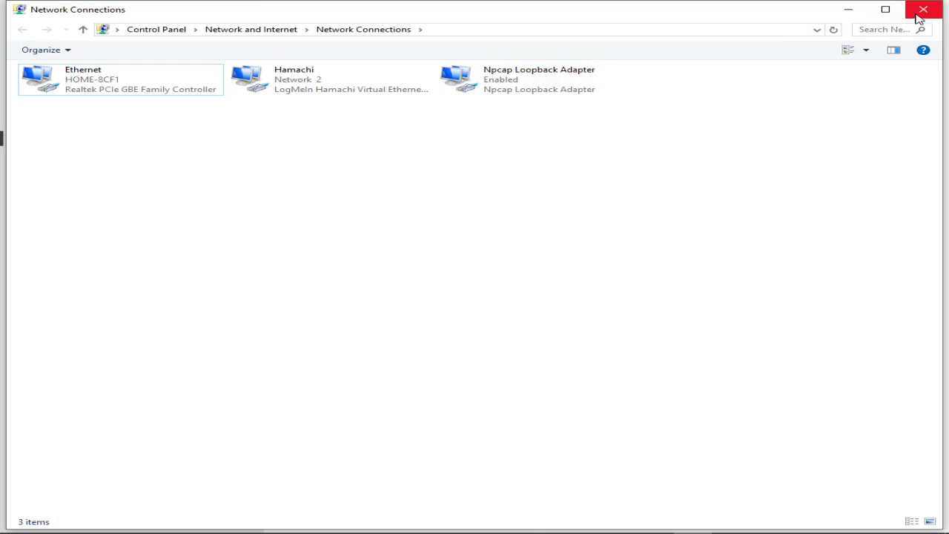
pyautogui.moveTo(923, 9)
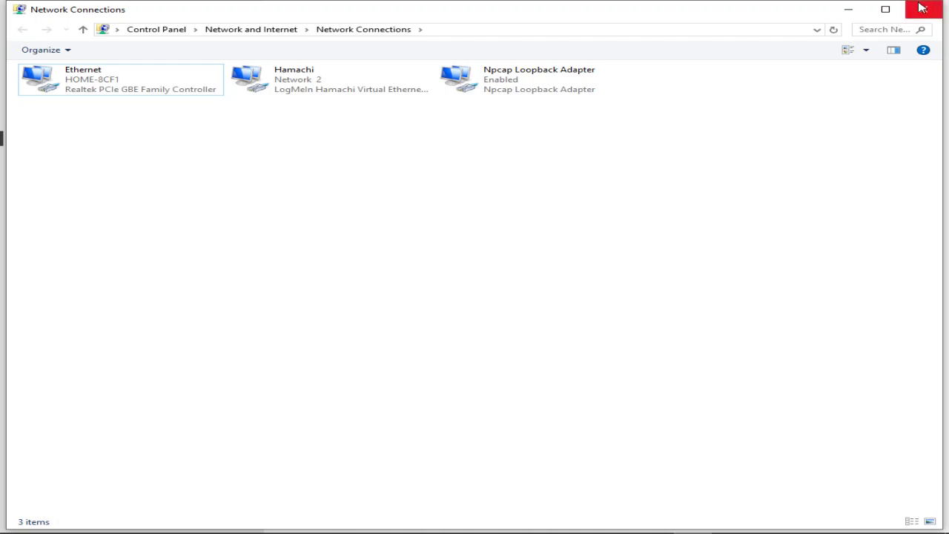
pyautogui.moveTo(190, 63)
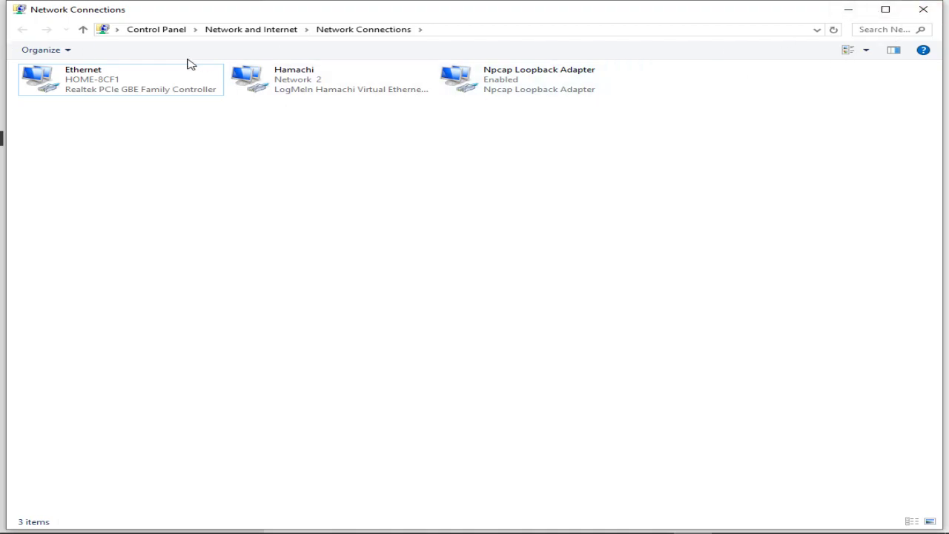
pyautogui.moveTo(181, 123)
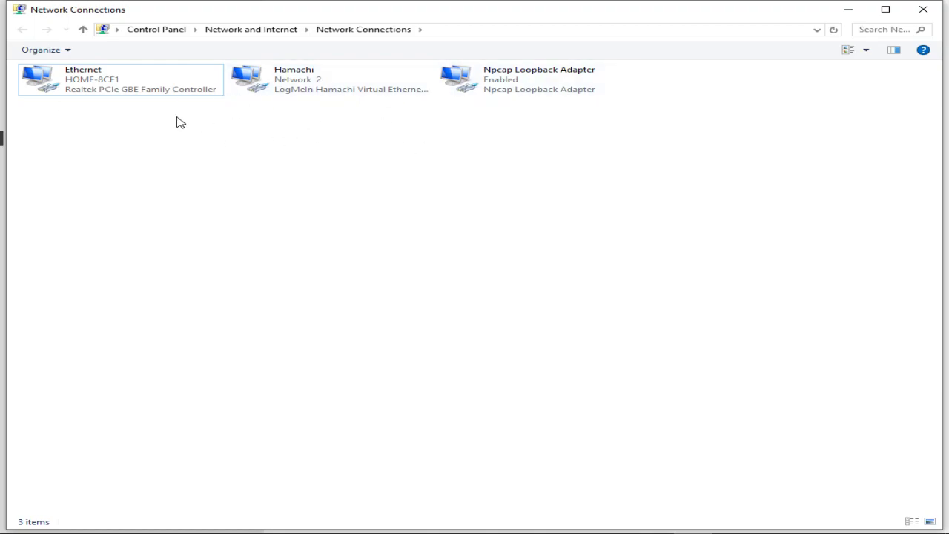
pyautogui.moveTo(224, 131)
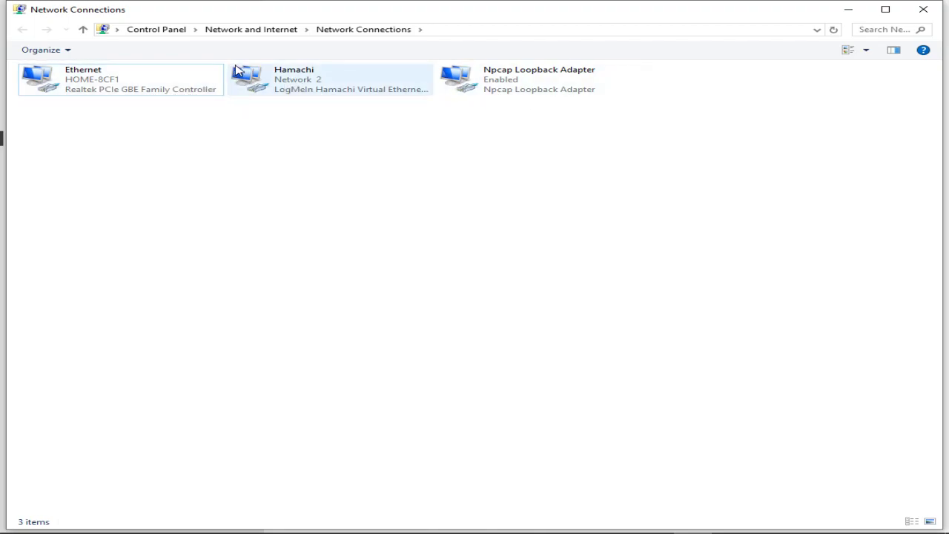
pyautogui.moveTo(266, 95)
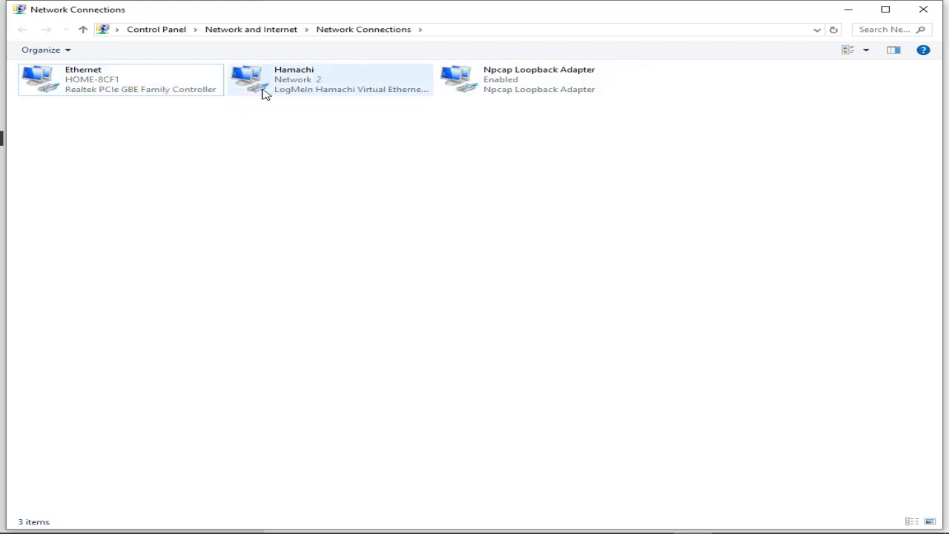
pyautogui.moveTo(924, 9)
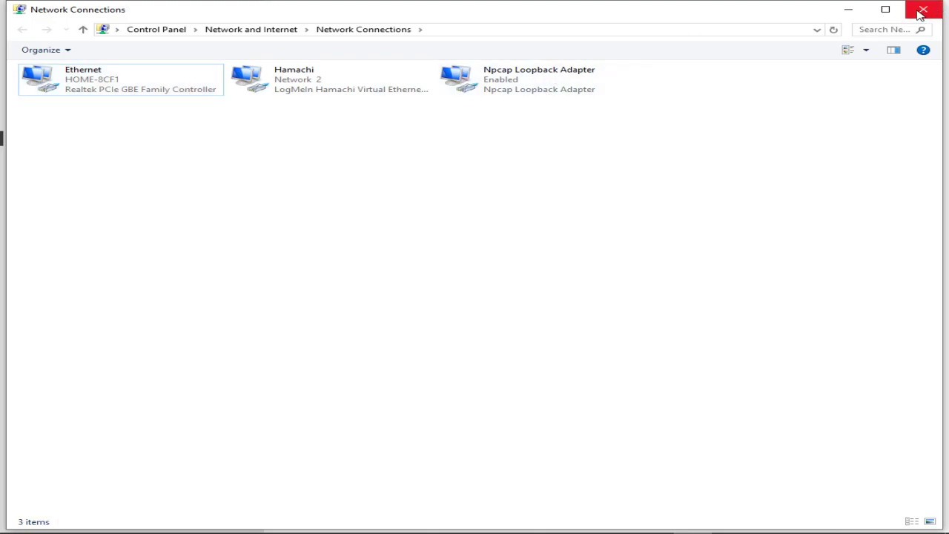
pyautogui.moveTo(850, 8)
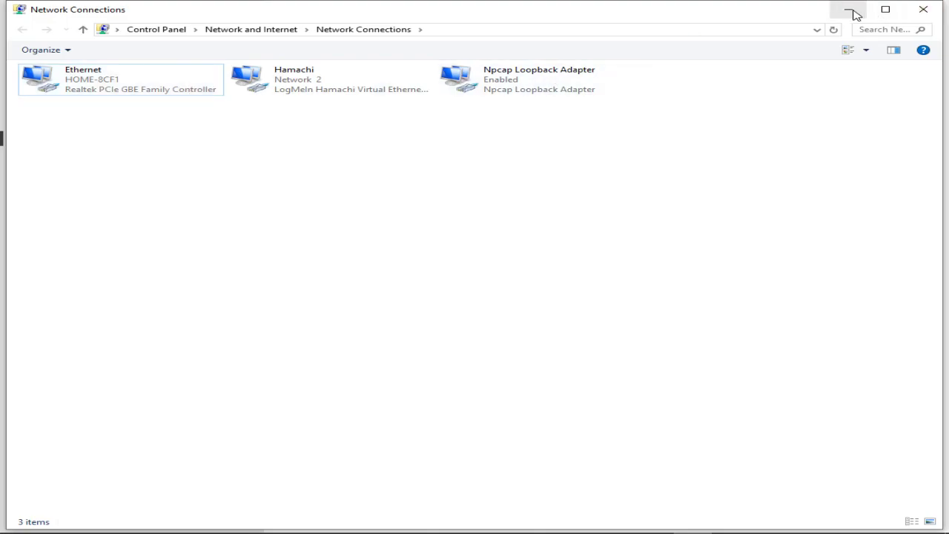
pyautogui.moveTo(849, 9)
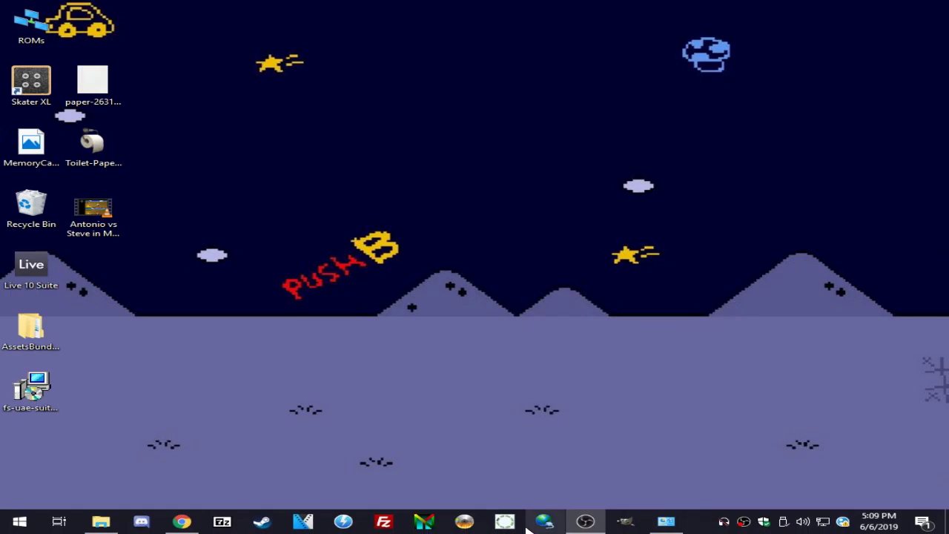
# Browse to C:\Program Files (x86)\XLink Kai and launch kaiEngine.
pyautogui.click(101, 521)
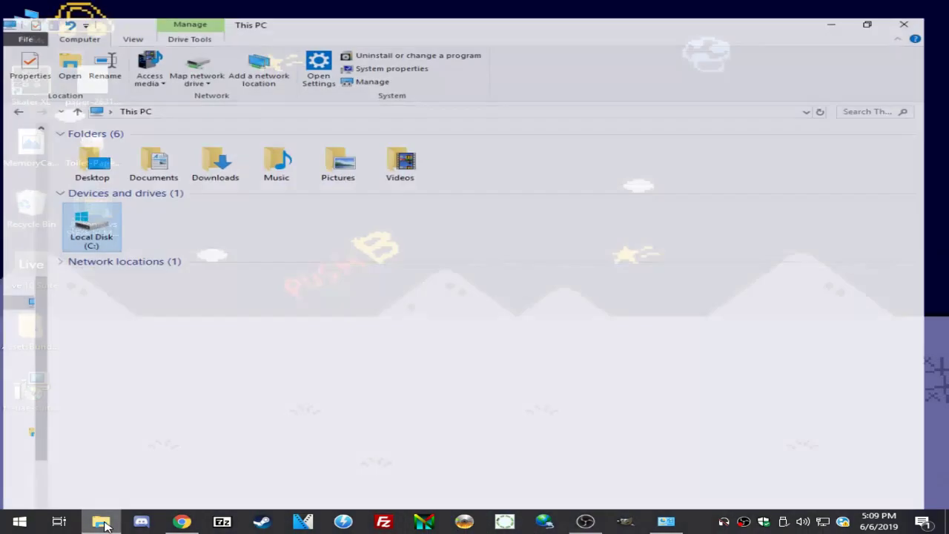
pyautogui.doubleClick(91, 226)
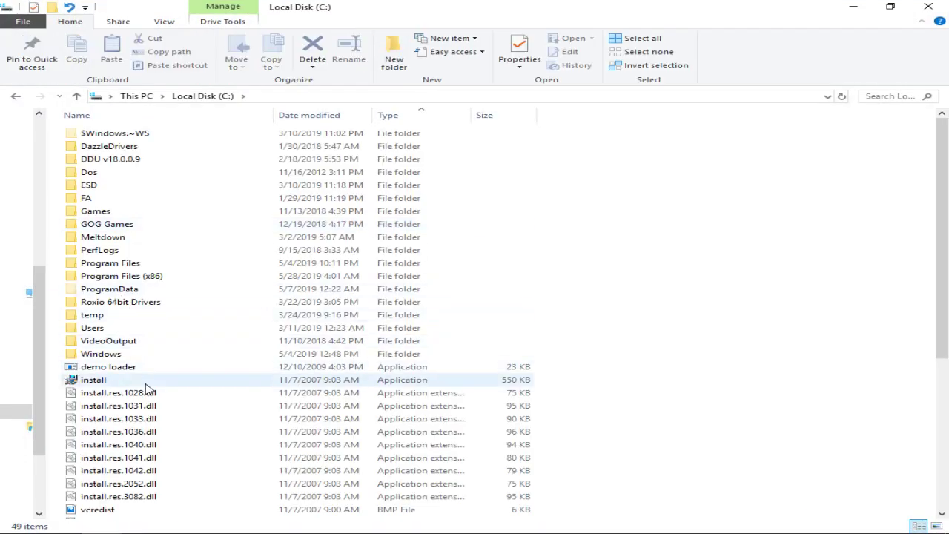
pyautogui.scroll(-3)
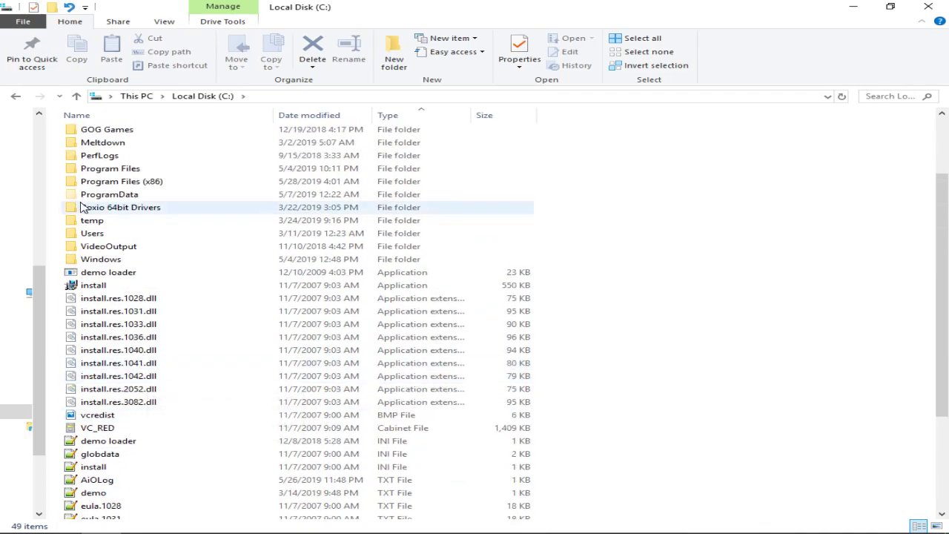
pyautogui.doubleClick(121, 181)
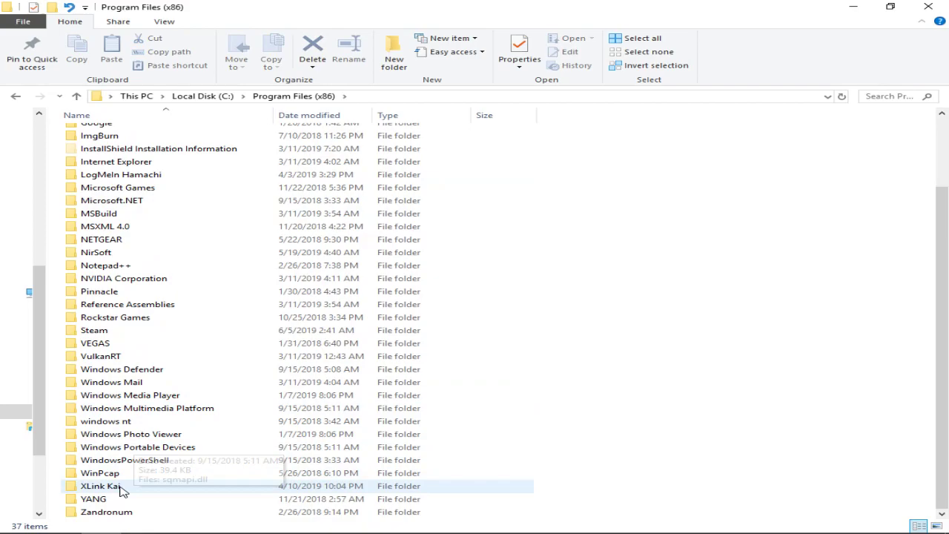
pyautogui.doubleClick(101, 485)
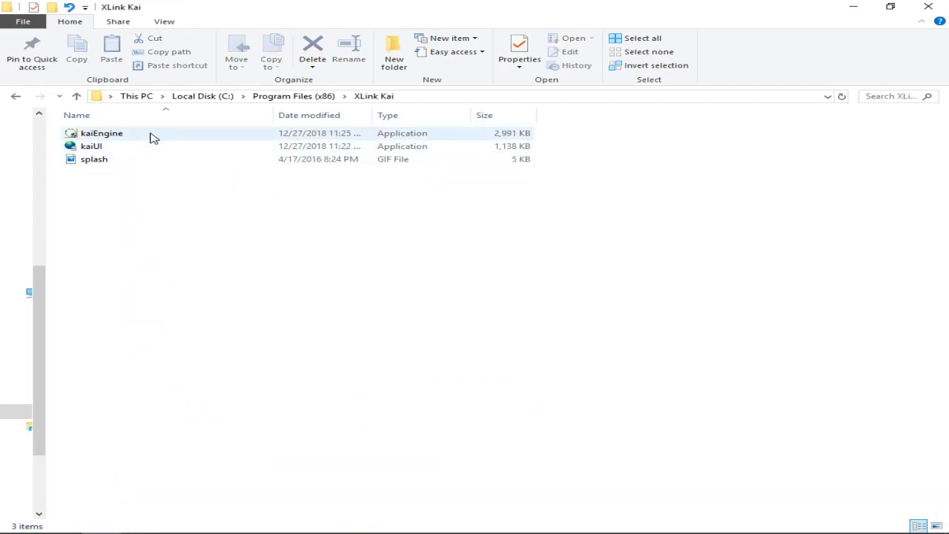
pyautogui.doubleClick(102, 132)
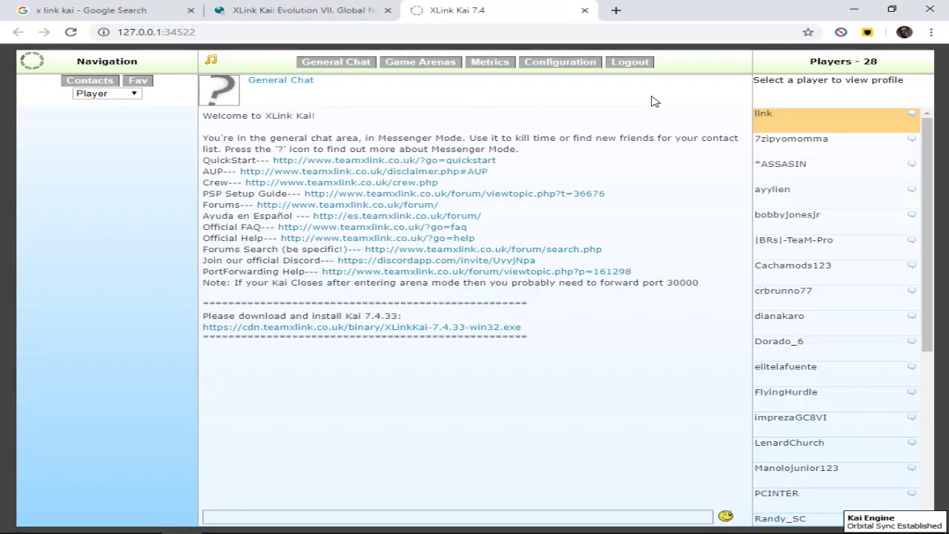
pyautogui.moveTo(537, 58)
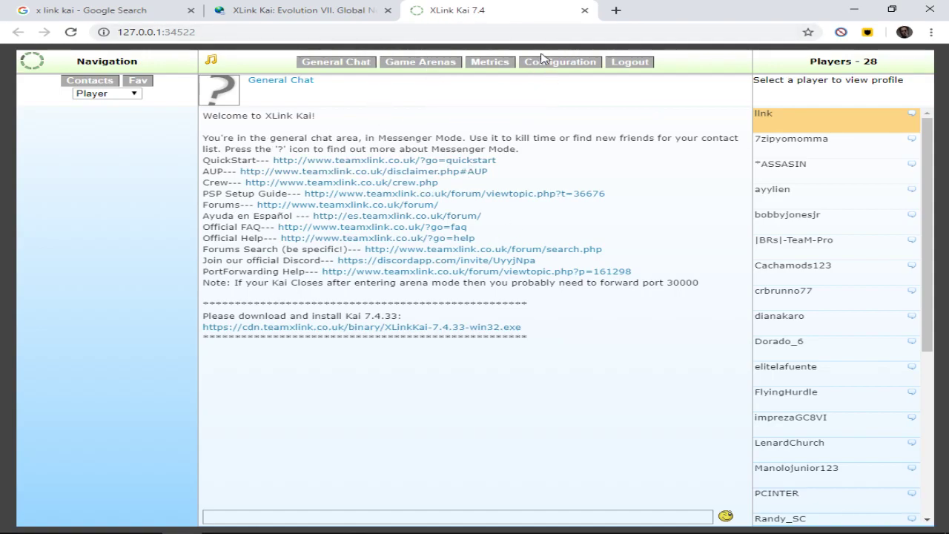
pyautogui.moveTo(540, 77)
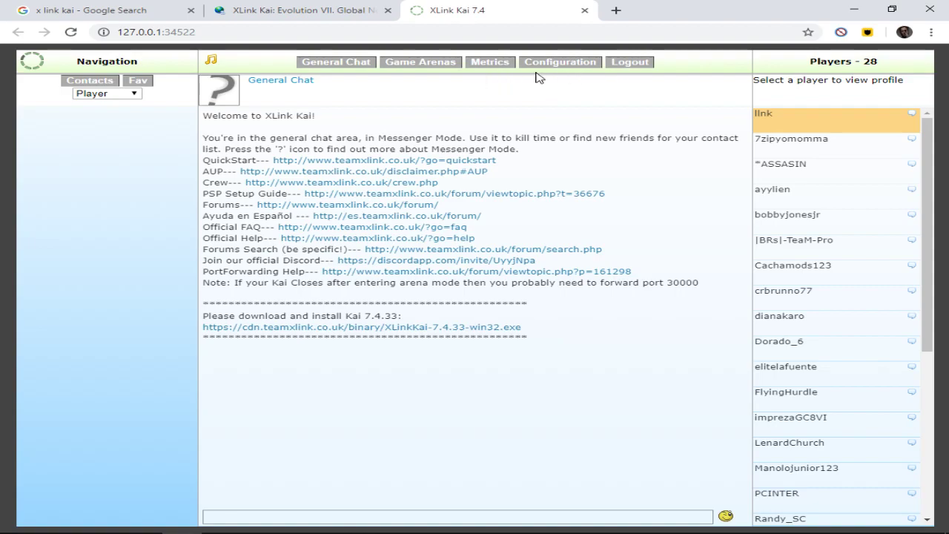
pyautogui.moveTo(560, 67)
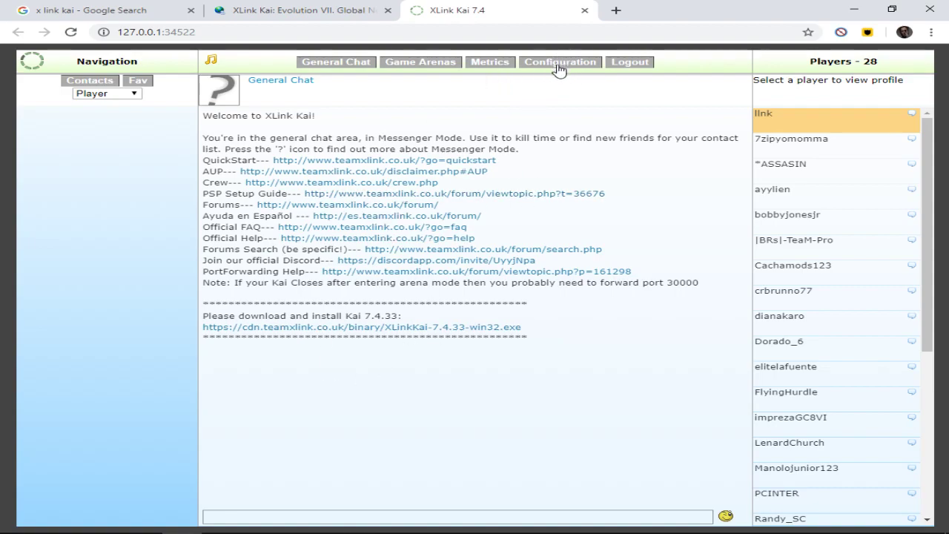
pyautogui.moveTo(549, 67)
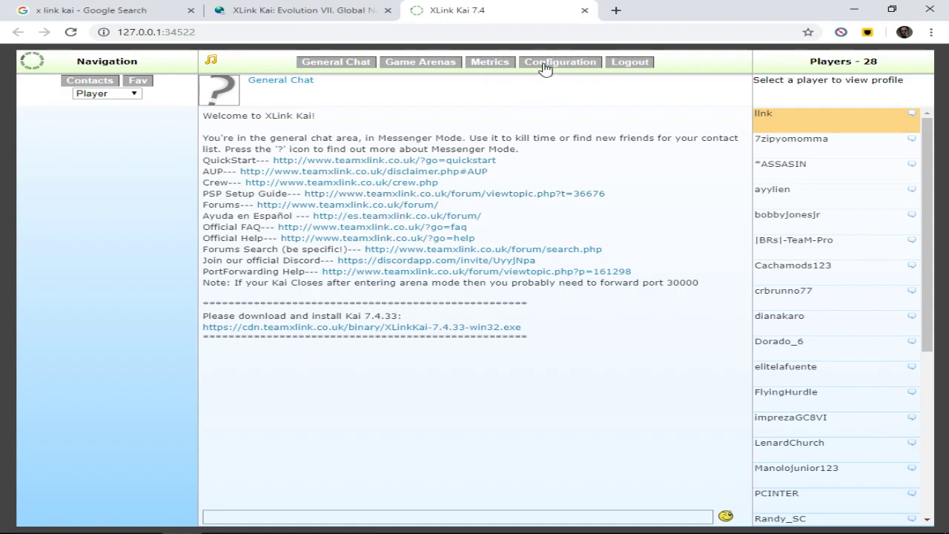
pyautogui.moveTo(555, 67)
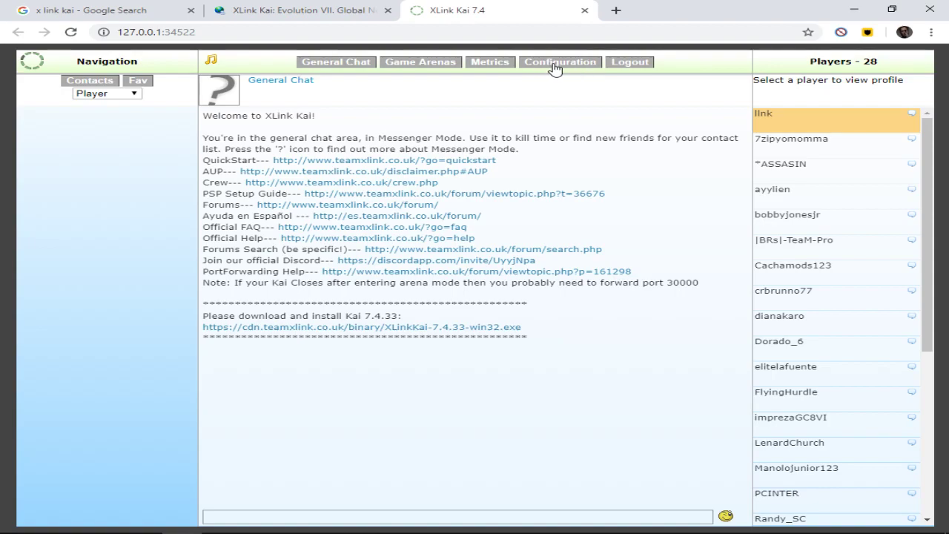
# Open the XLink Kai Configuration Tool from the top tab.
pyautogui.click(559, 62)
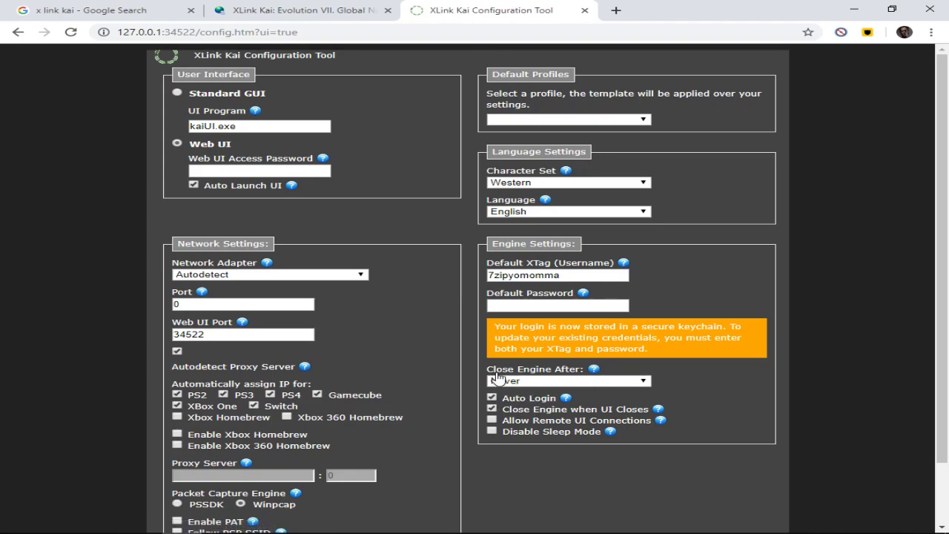
pyautogui.moveTo(629, 380)
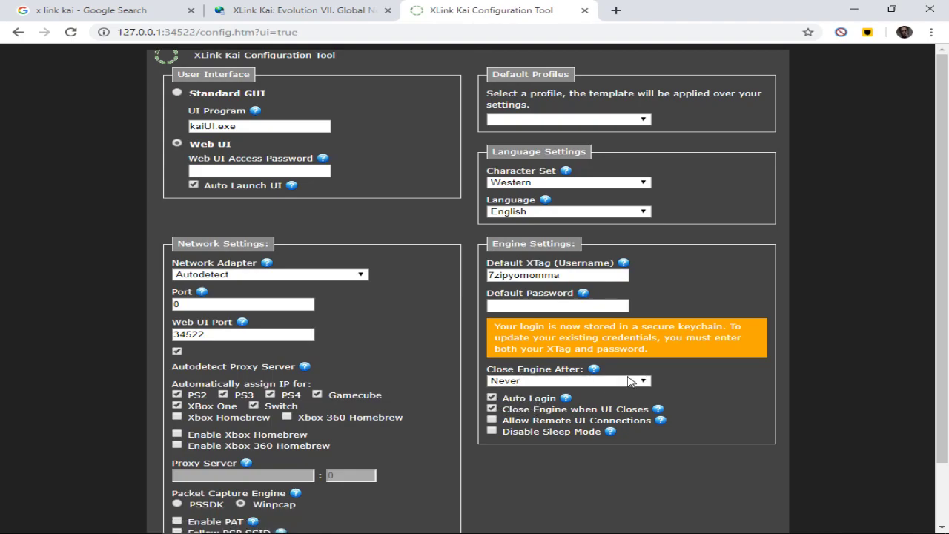
pyautogui.moveTo(698, 146)
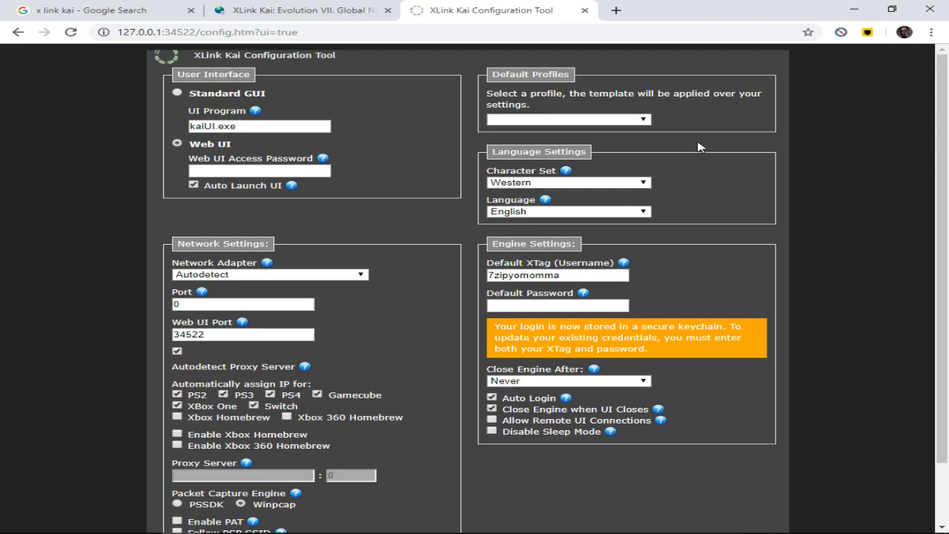
pyautogui.moveTo(321, 221)
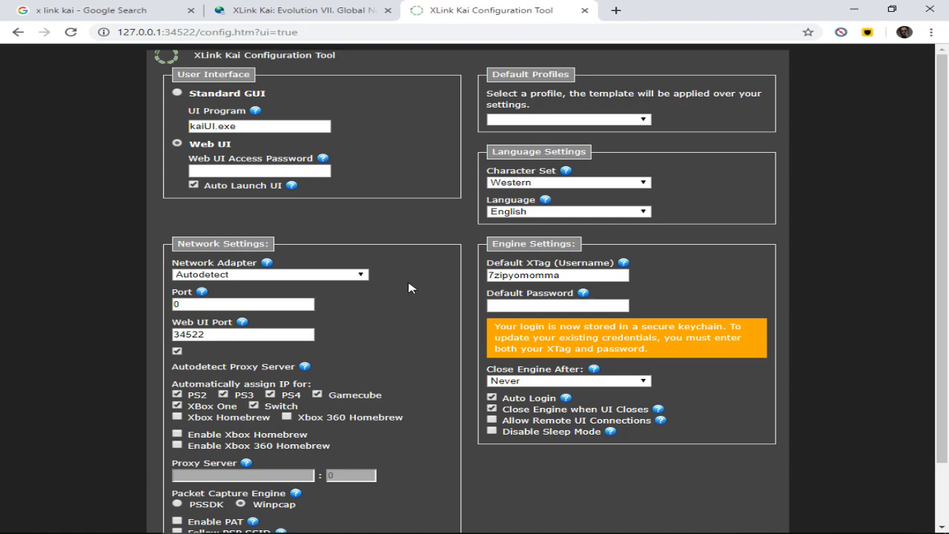
# Scroll the Configuration Tool without changes and go back to General Chat.
pyautogui.scroll(3)
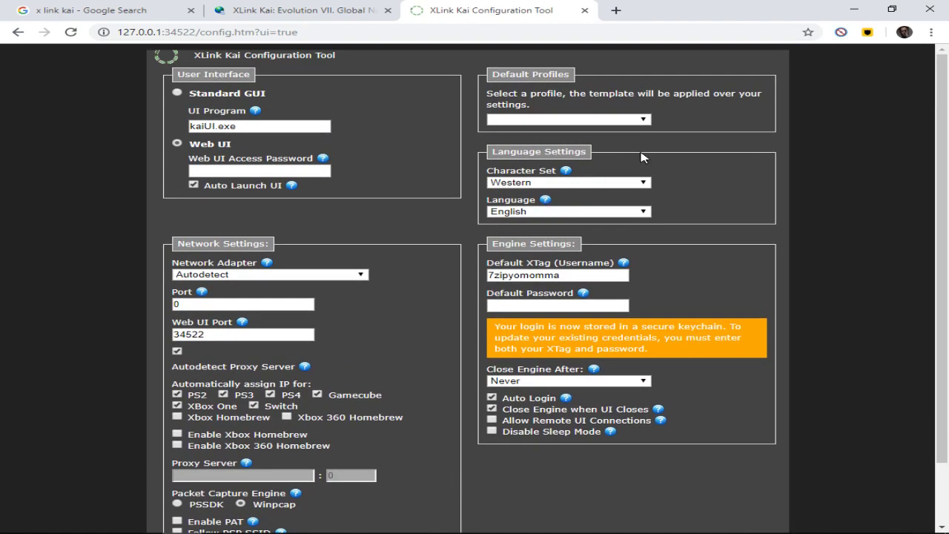
pyautogui.moveTo(399, 352)
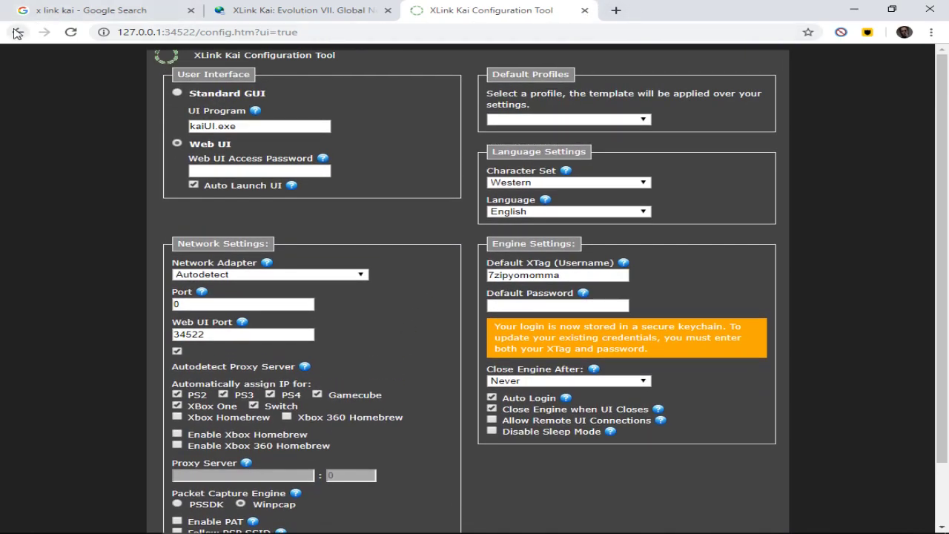
pyautogui.click(18, 32)
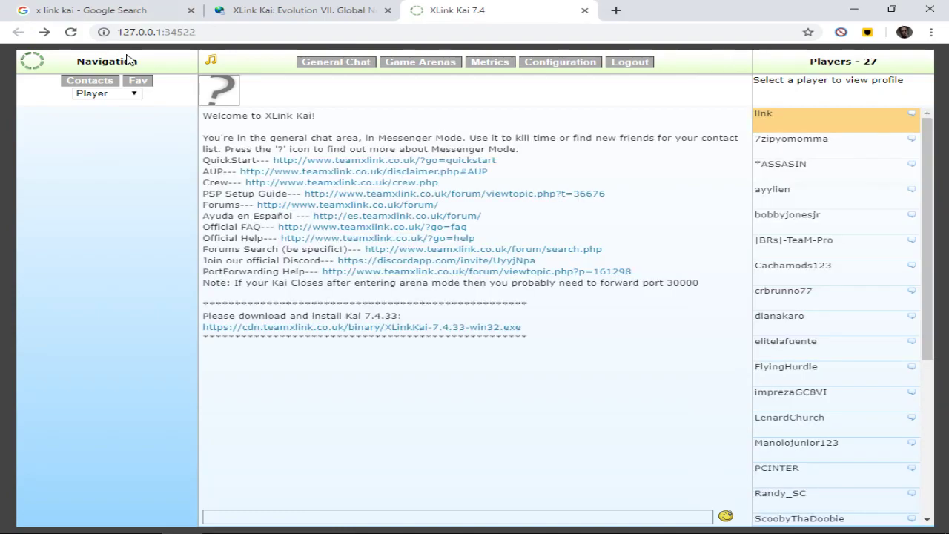
pyautogui.moveTo(490, 67)
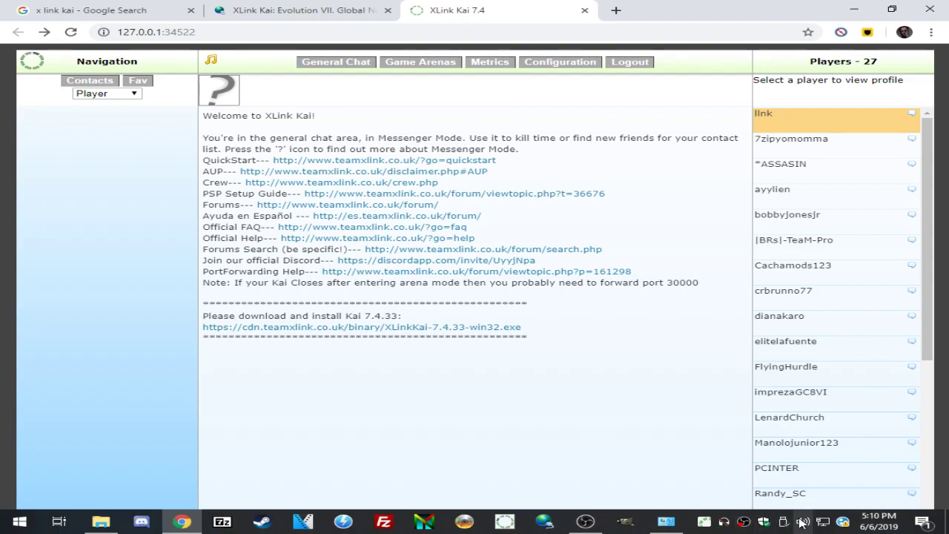
pyautogui.click(800, 522)
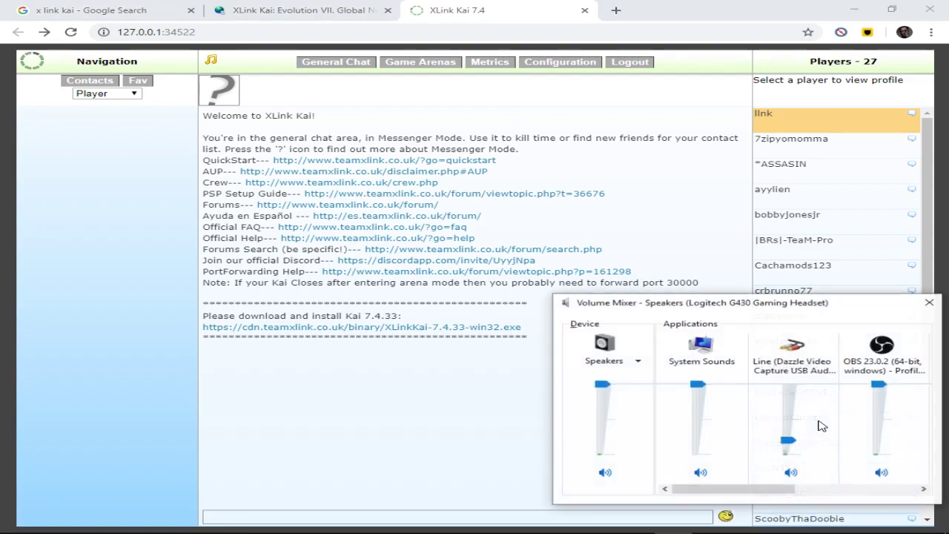
pyautogui.moveTo(788, 441); pyautogui.dragTo(789, 456)
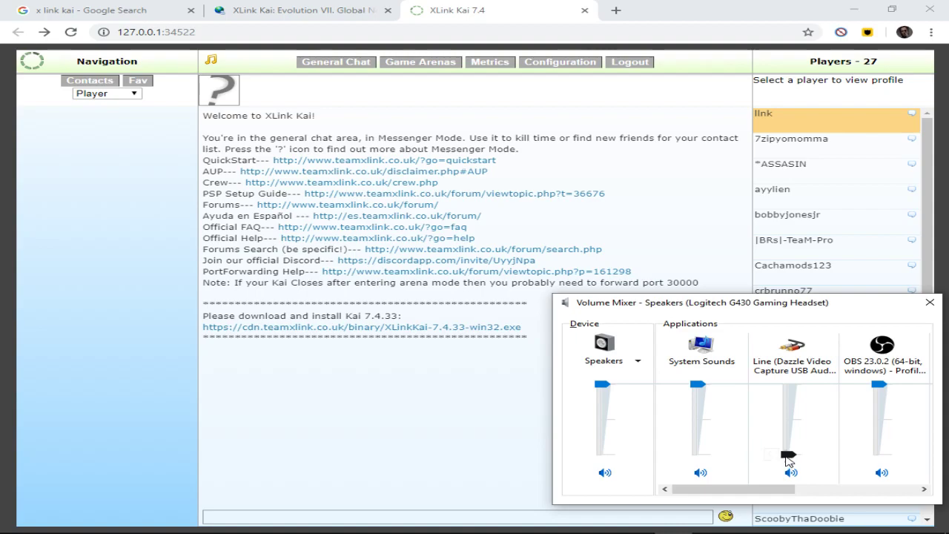
pyautogui.click(930, 301)
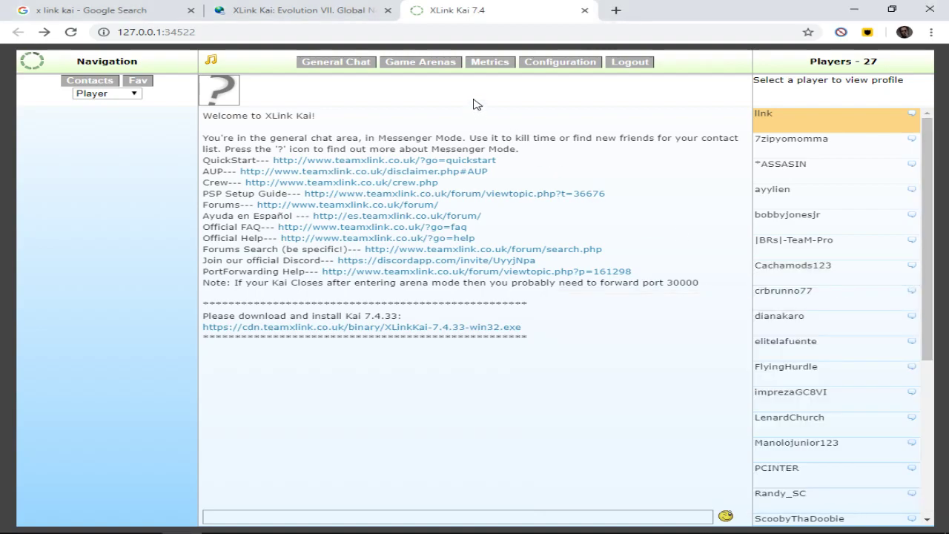
pyautogui.moveTo(489, 74)
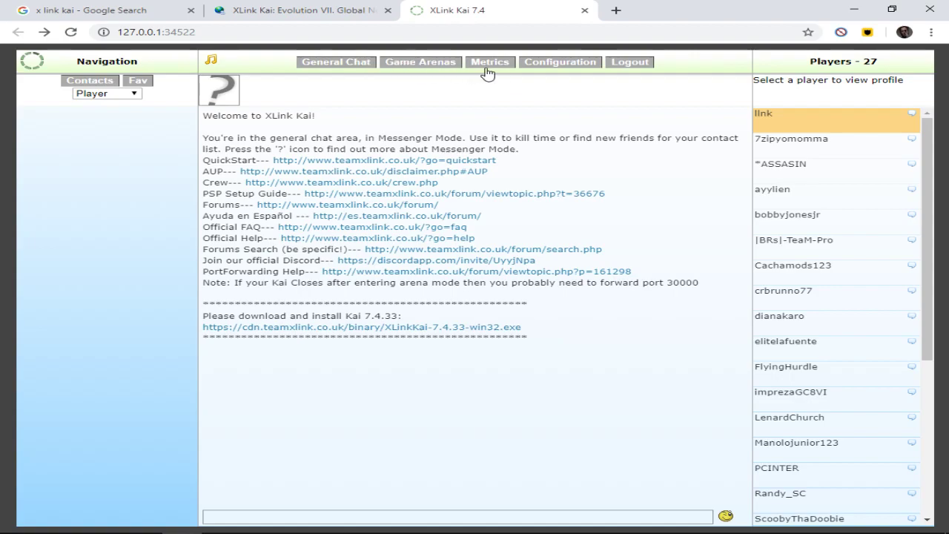
# Open Metrics and scroll the panel to check for the Xbox under Found Consoles.
pyautogui.click(489, 61)
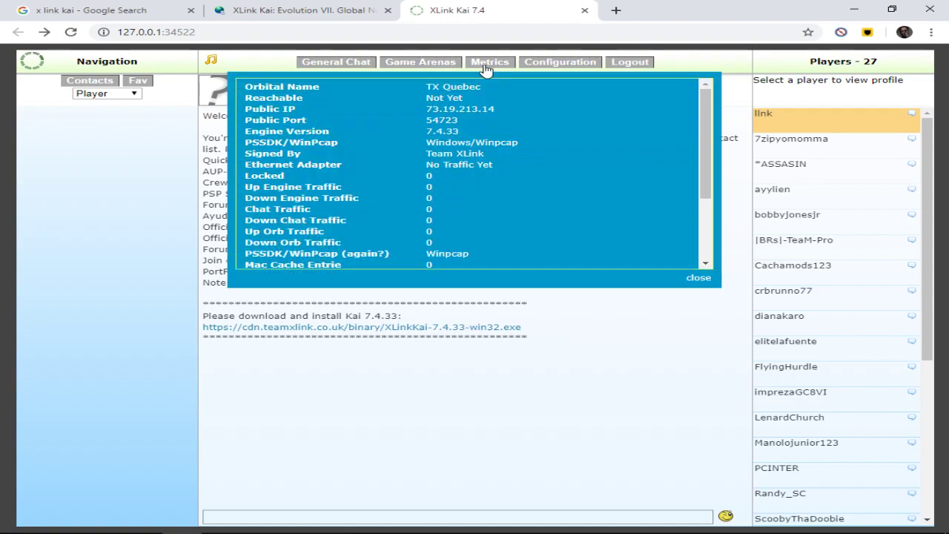
pyautogui.scroll(-3)
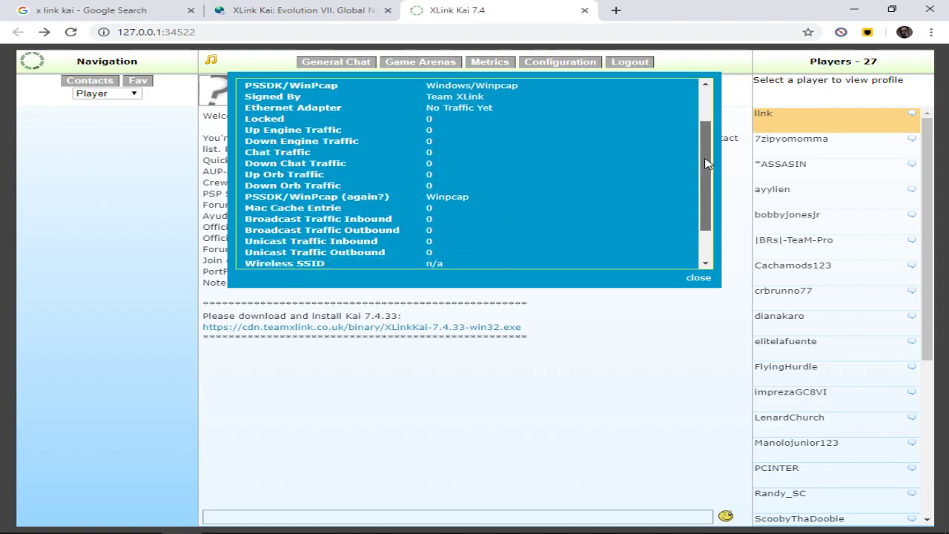
pyautogui.scroll(-3)
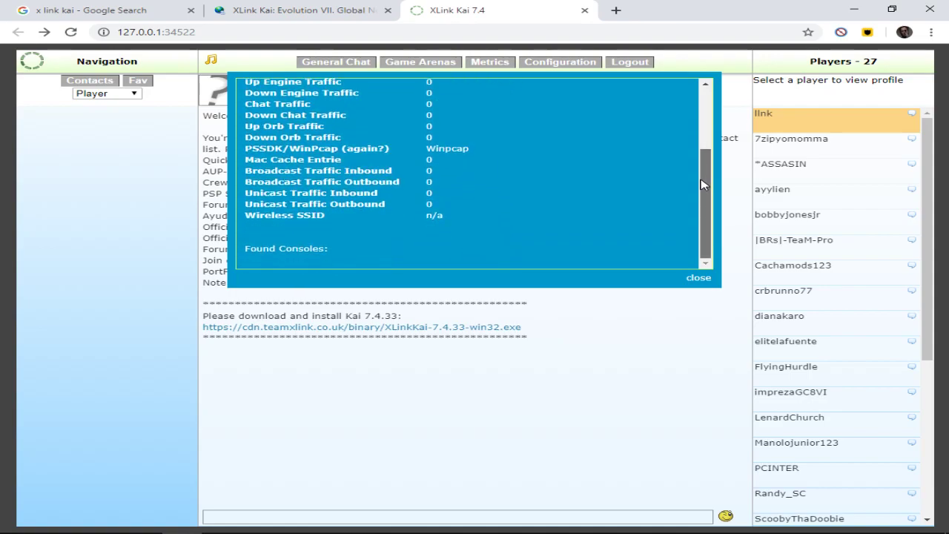
pyautogui.scroll(3)
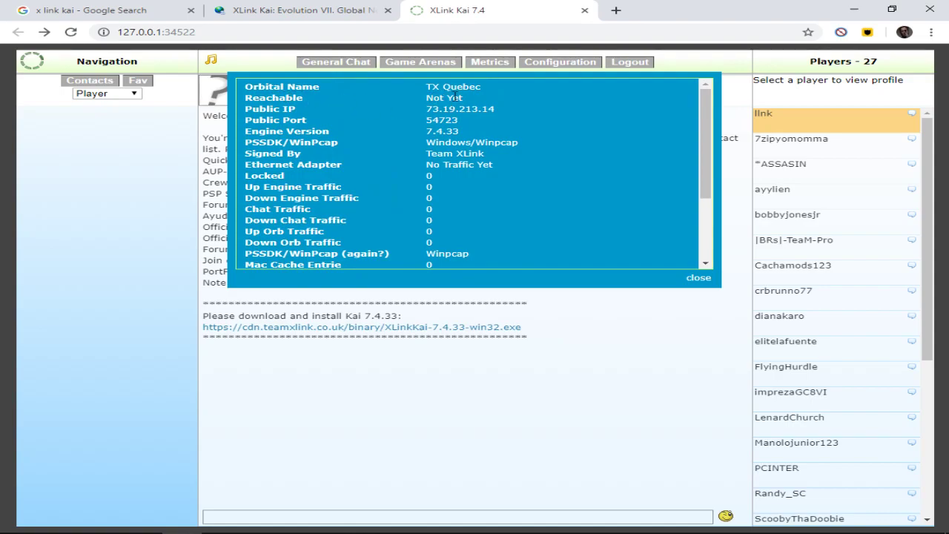
pyautogui.moveTo(559, 302)
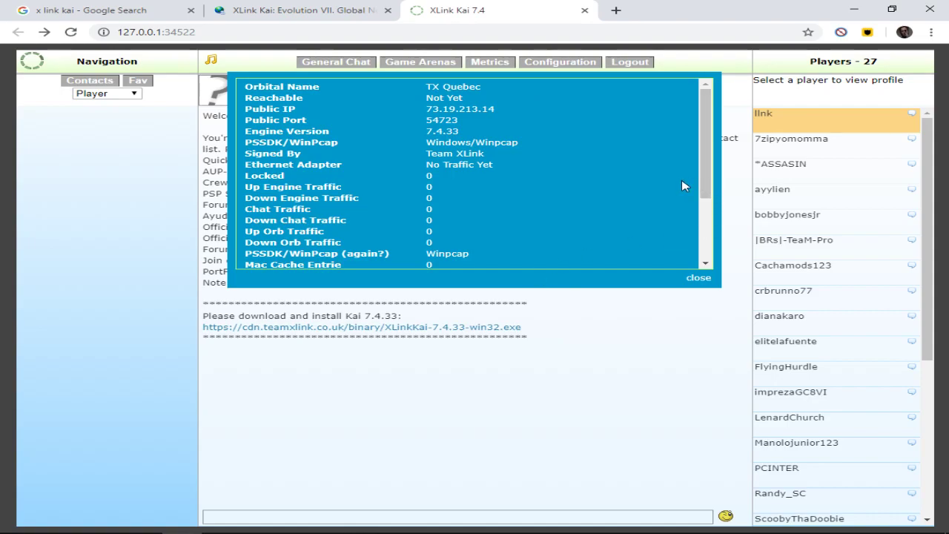
pyautogui.moveTo(677, 184)
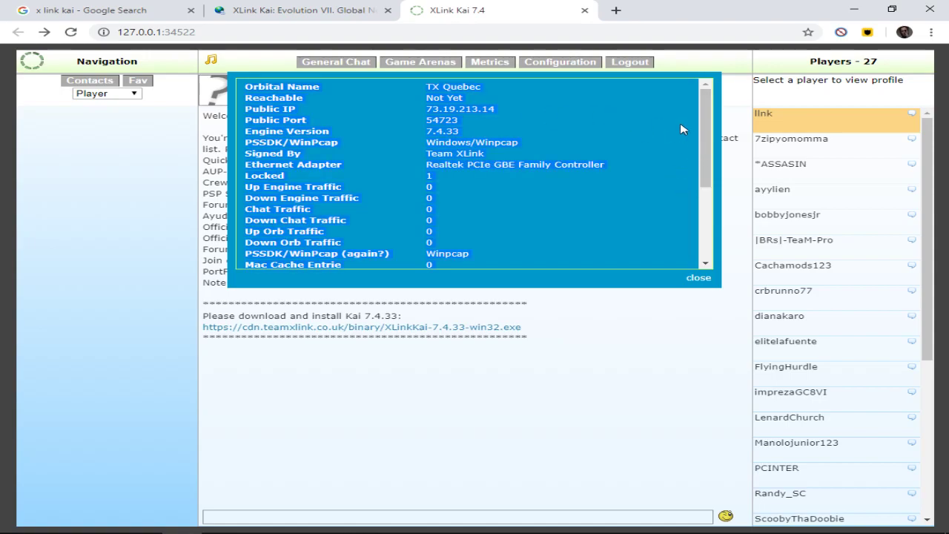
pyautogui.scroll(-3)
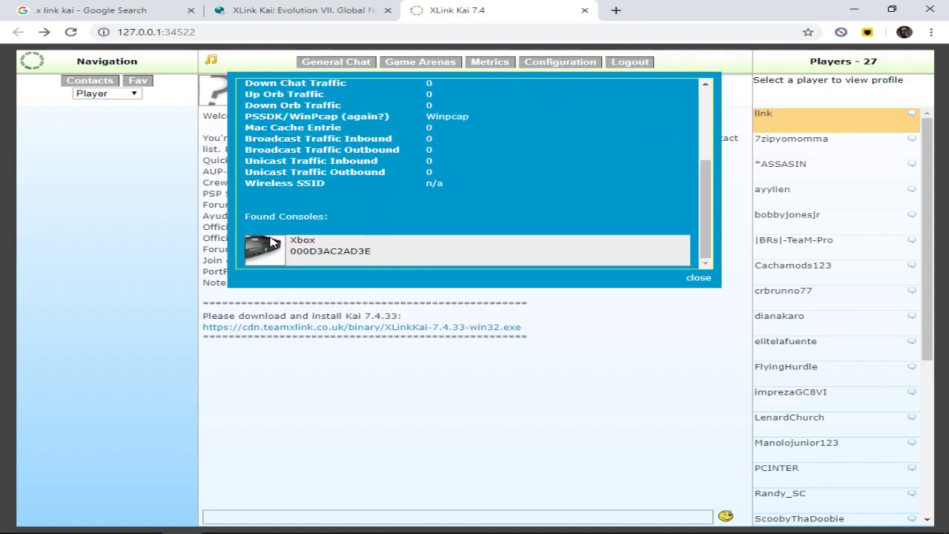
pyautogui.moveTo(276, 230)
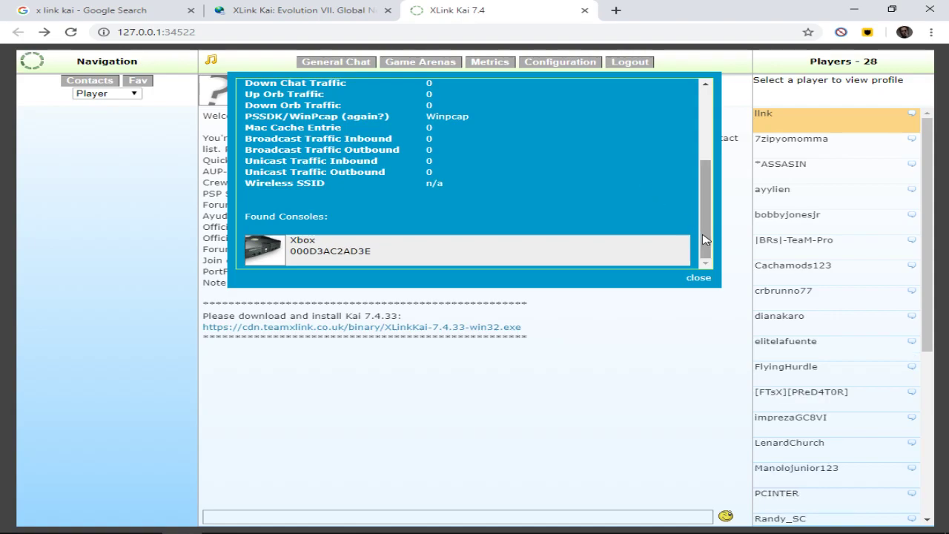
pyautogui.scroll(3)
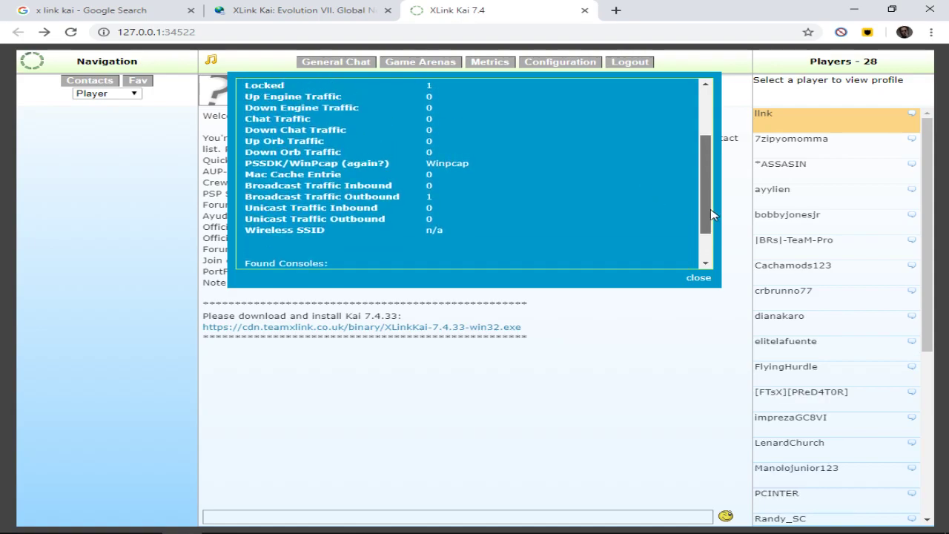
pyautogui.scroll(3)
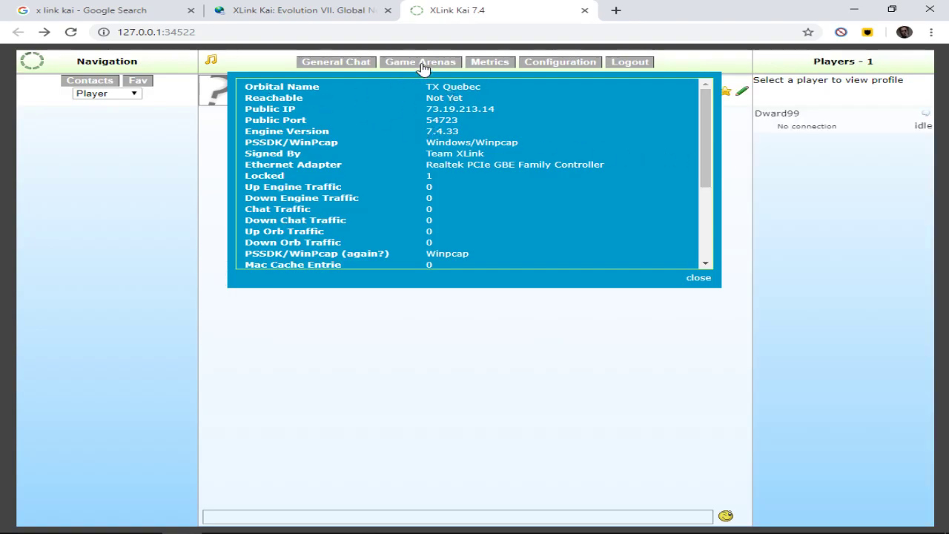
# Browse Game Arenas to the Halo 2 Latin America region, then close the metrics readout.
pyautogui.click(419, 61)
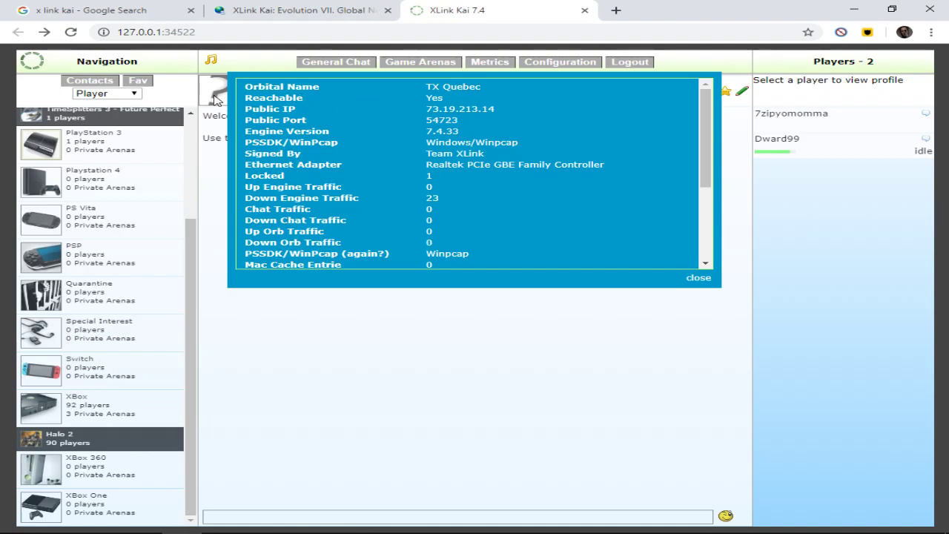
pyautogui.scroll(-3)
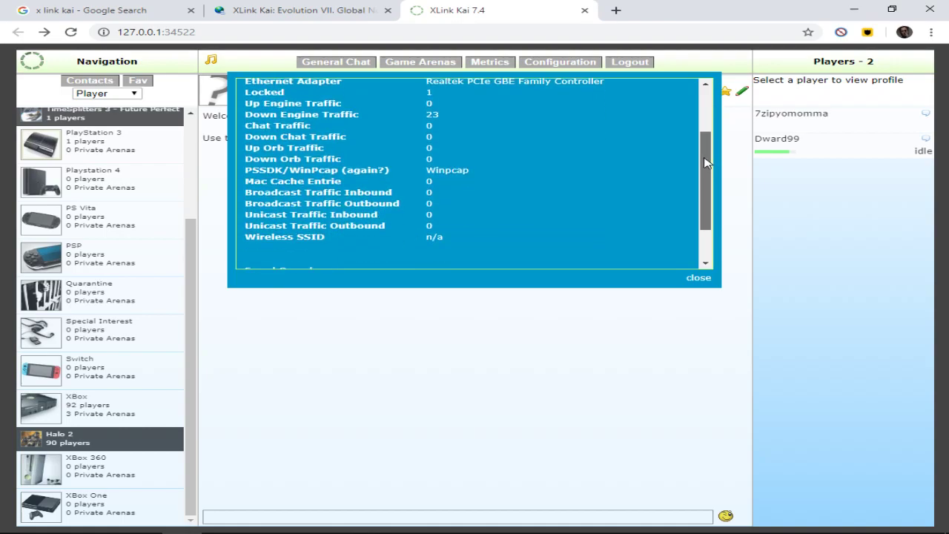
pyautogui.scroll(-3)
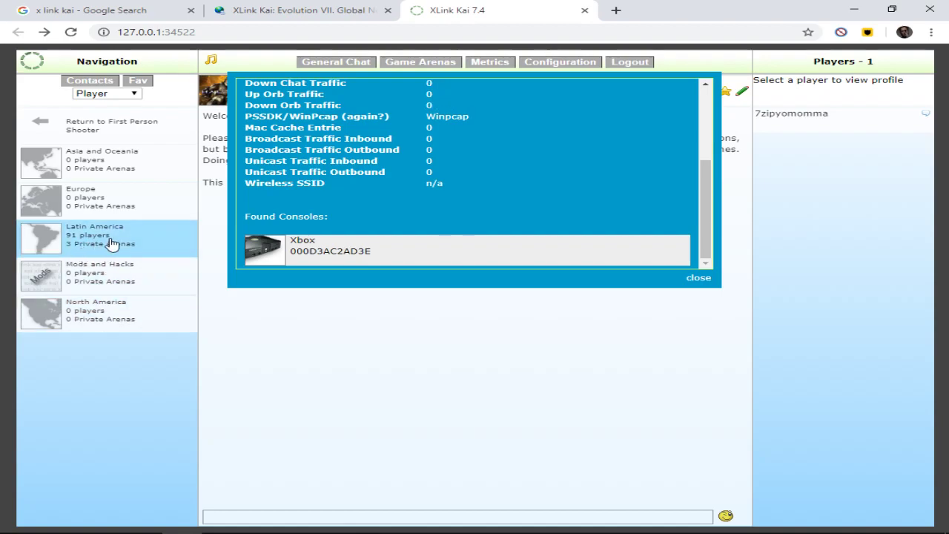
pyautogui.moveTo(81, 247)
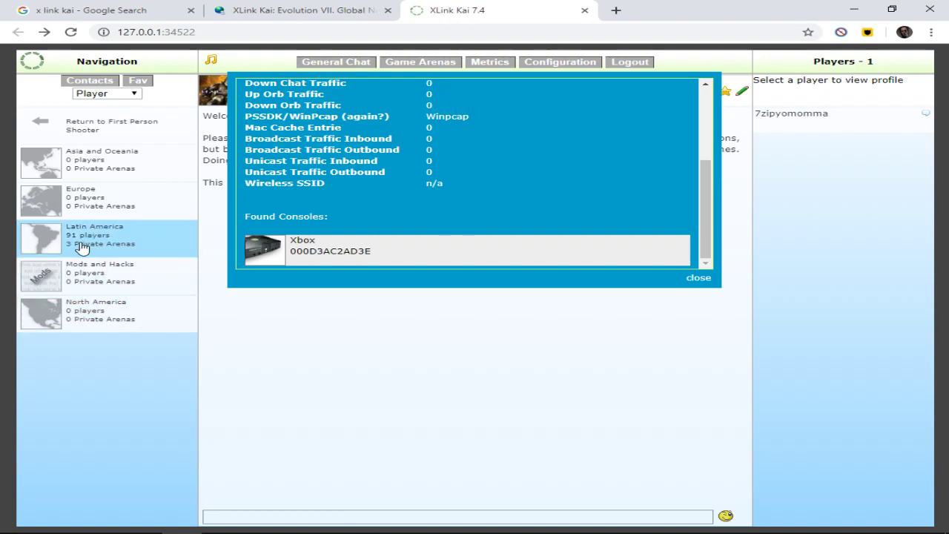
pyautogui.click(95, 234)
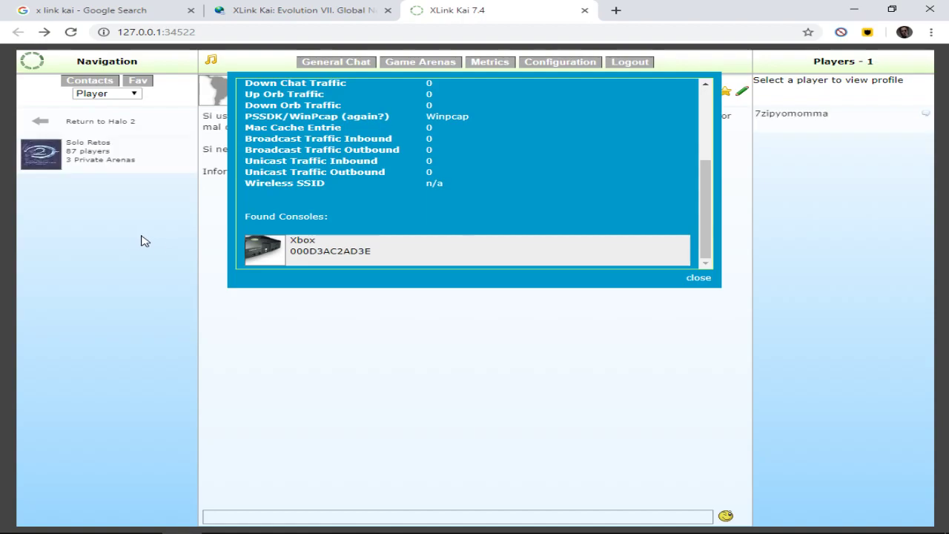
pyautogui.moveTo(130, 163)
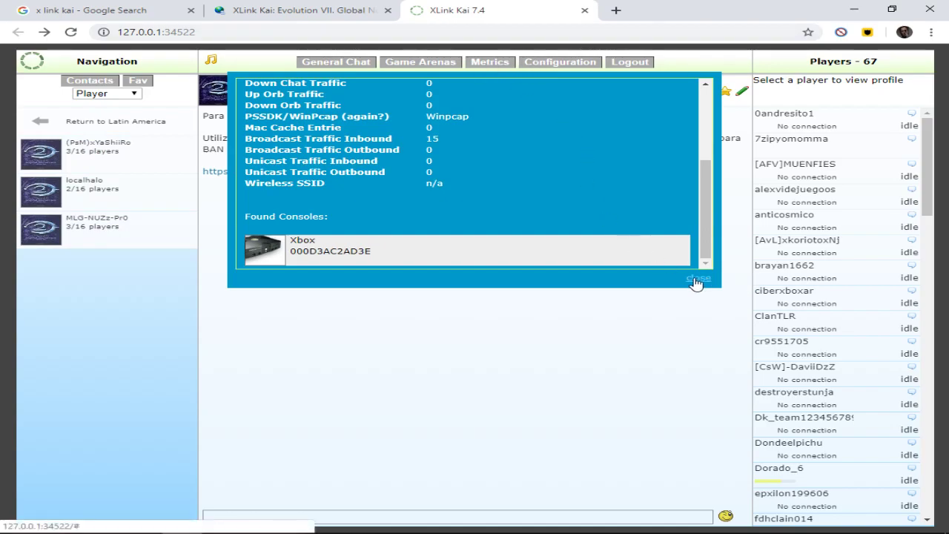
pyautogui.click(697, 278)
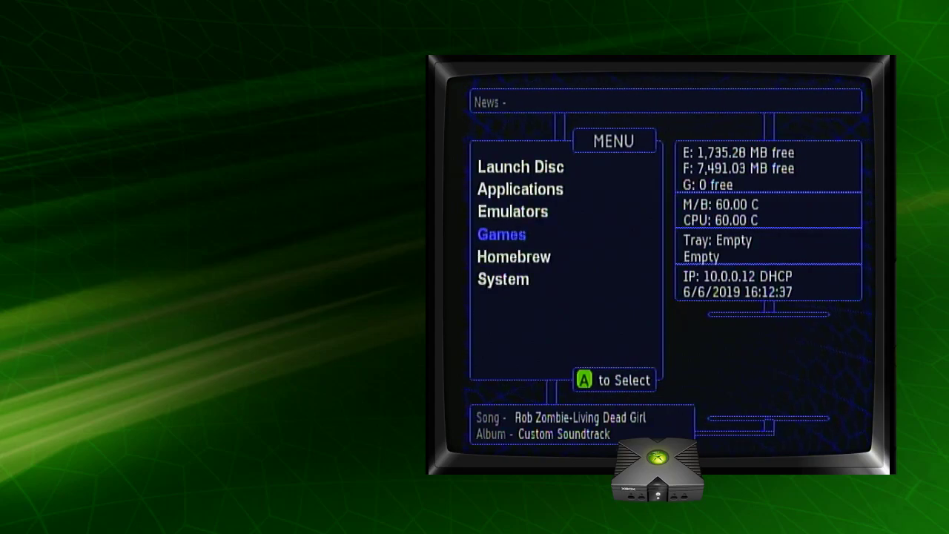
# Open the Games list on the Xbox dashboard with Halo 2 highlighted.
pyautogui.click(502, 234)
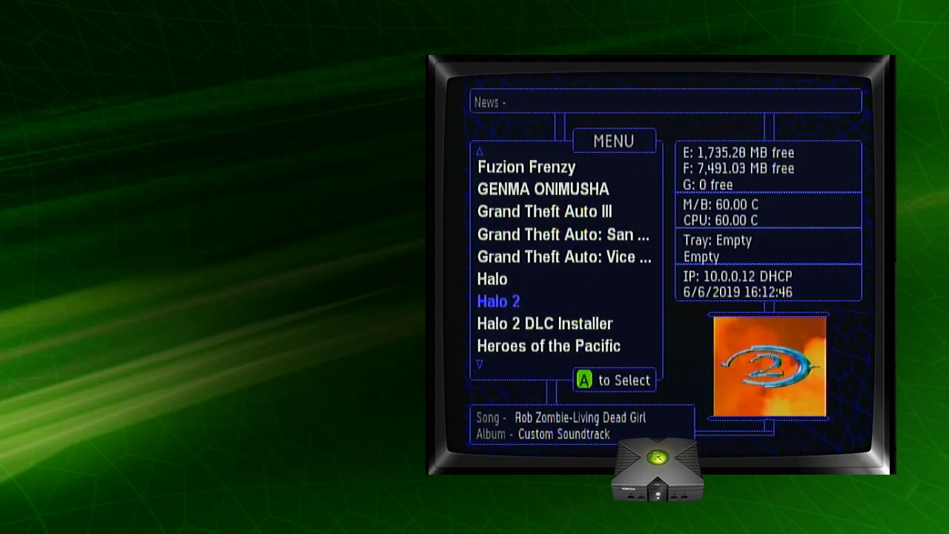
# Highlight Halo 2 in the dashboard Games list and launch it.
pyautogui.press('up')
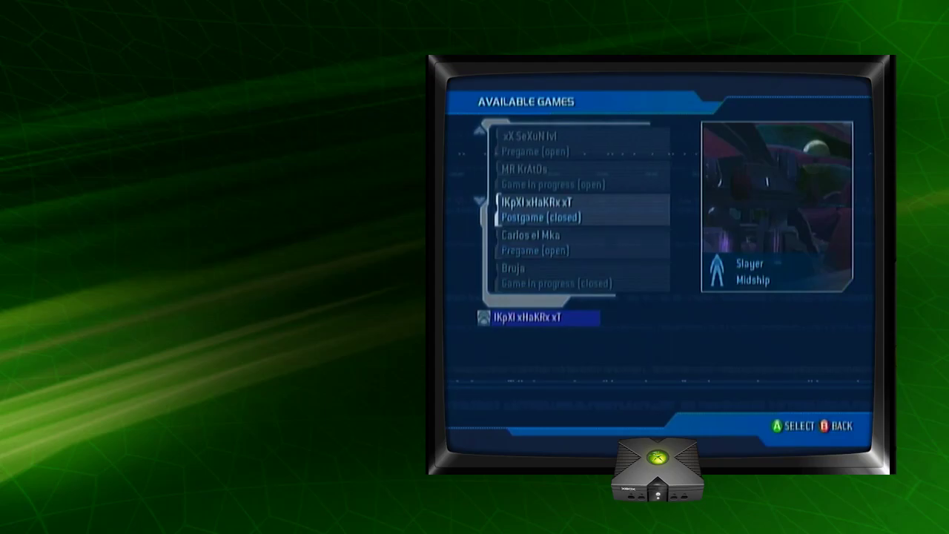
# Scroll through Halo 2's Available Games, previewing each match's players, gametype and map.
pyautogui.scroll(3)
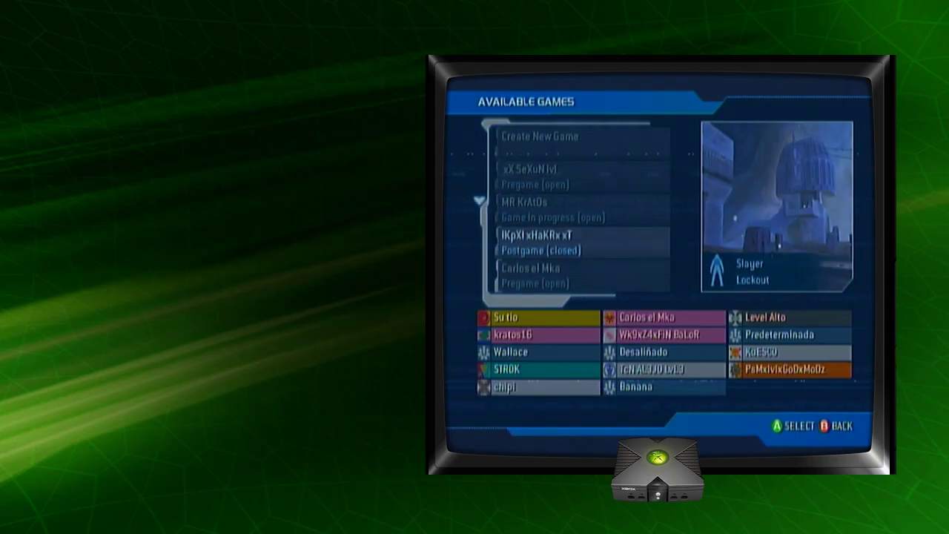
pyautogui.press('up')
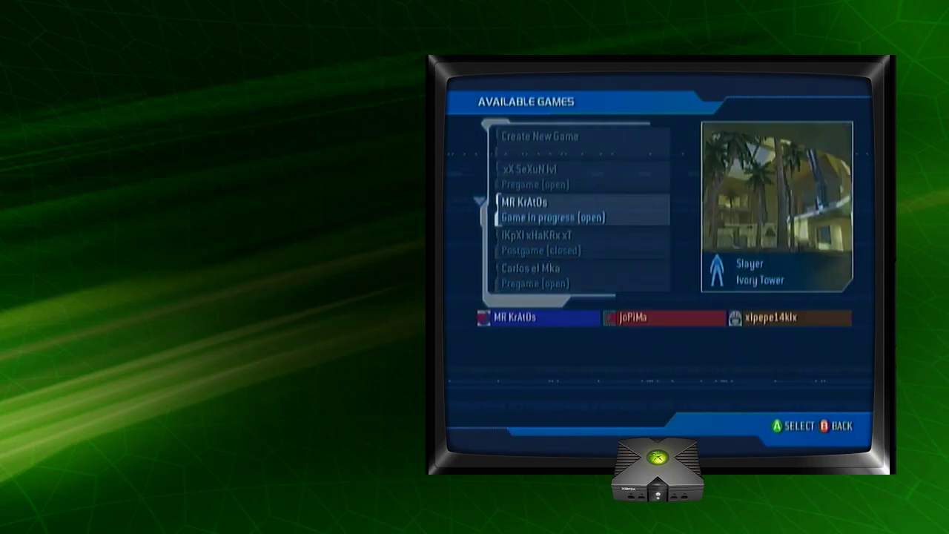
pyautogui.scroll(-3)
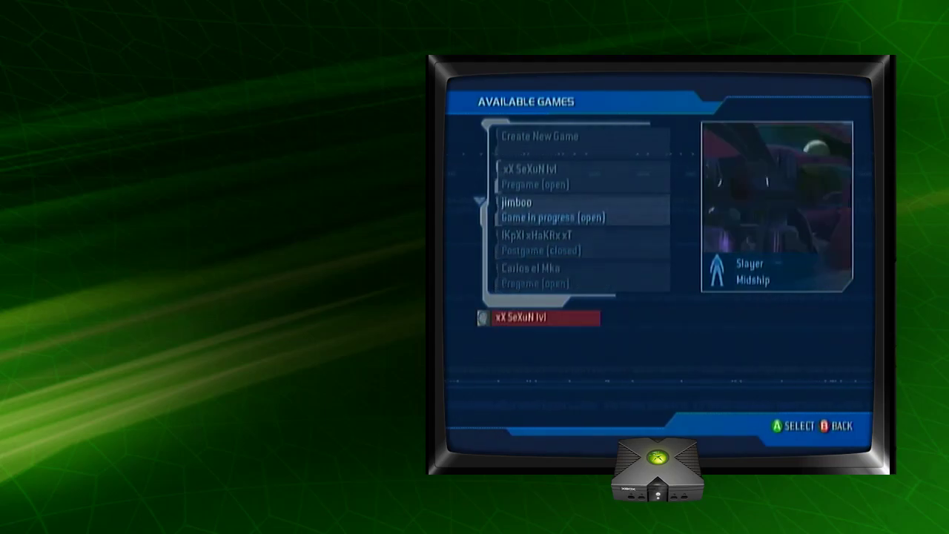
pyautogui.scroll(-3)
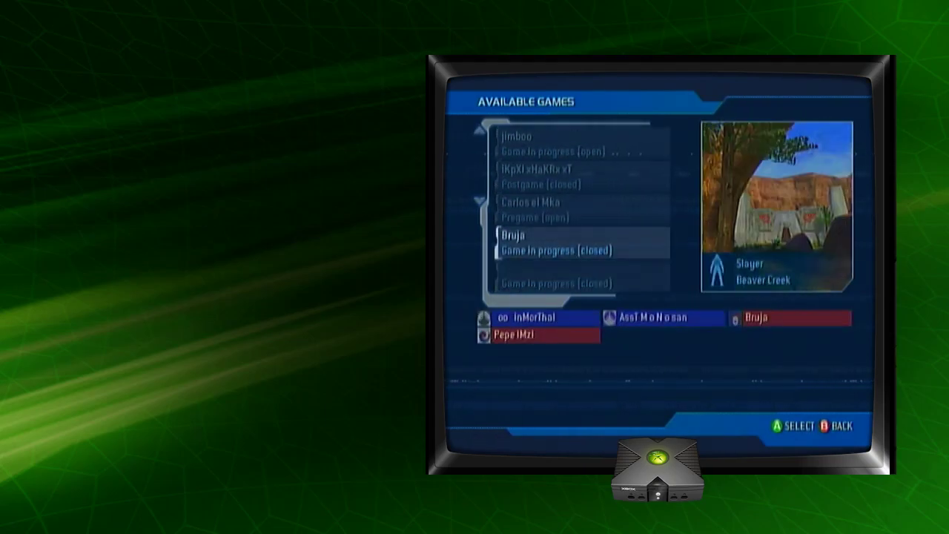
pyautogui.scroll(-3)
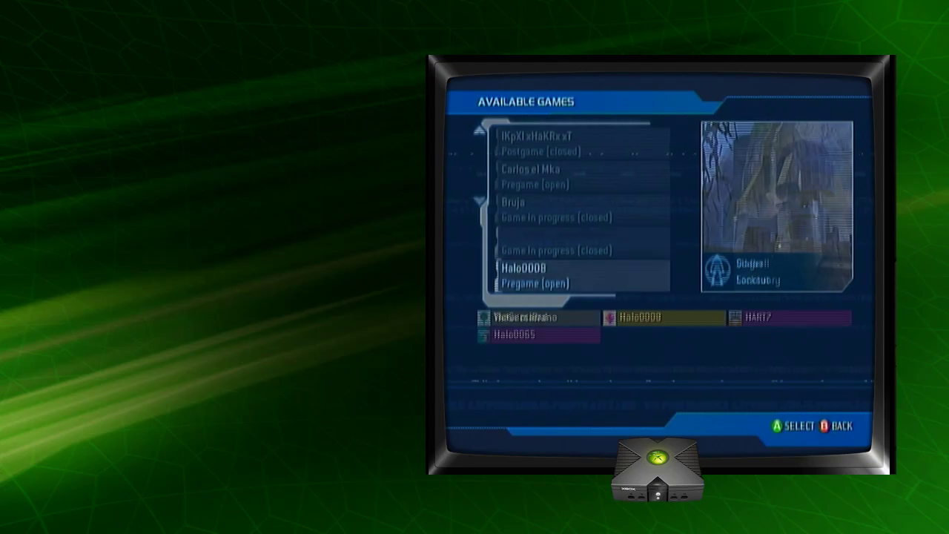